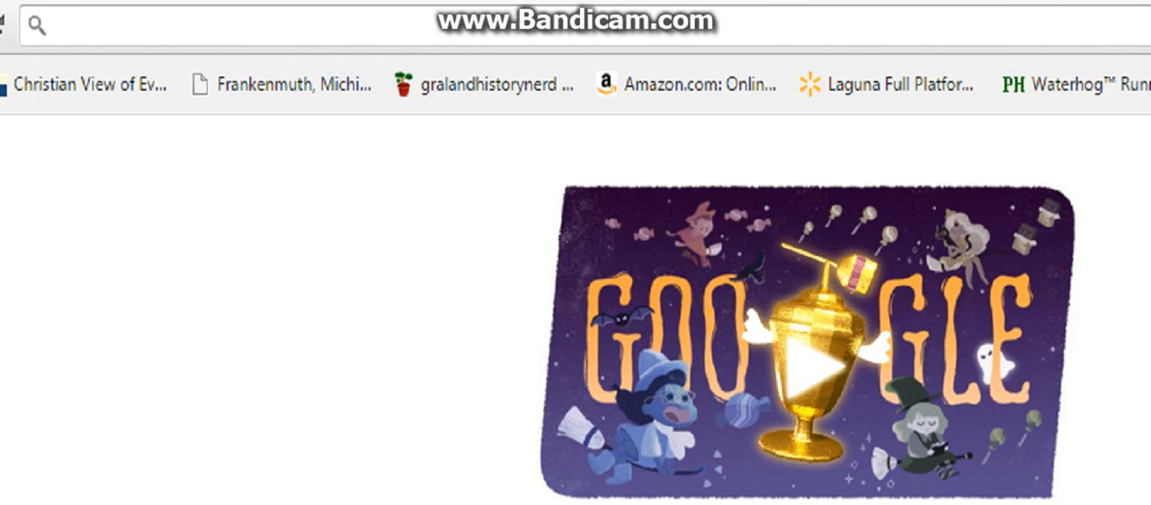
Step: Load planetminecraft.com in a fresh Chrome tab and scroll the home page
text(planetminecraft.com)
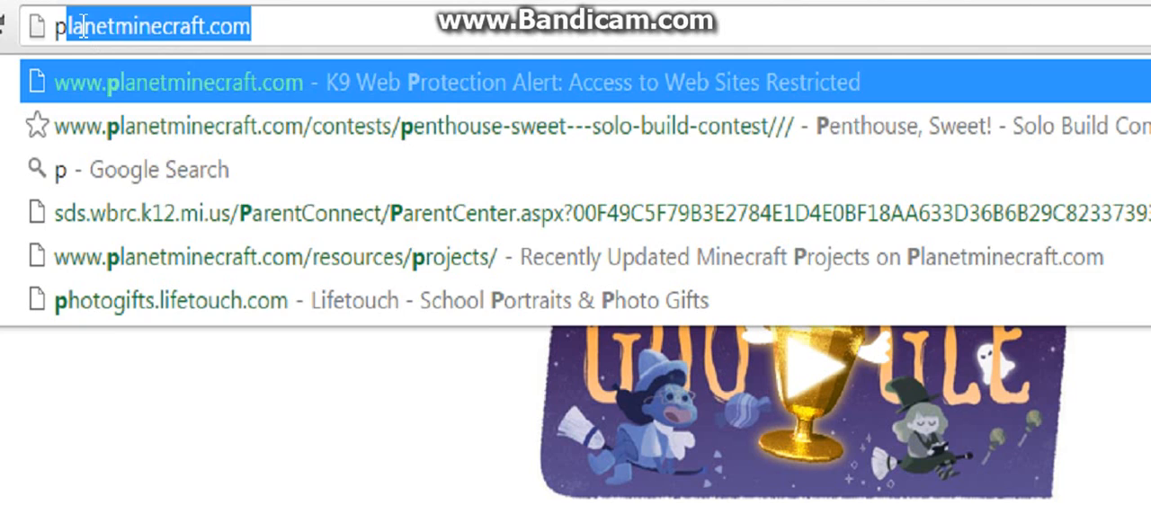
text(lane)
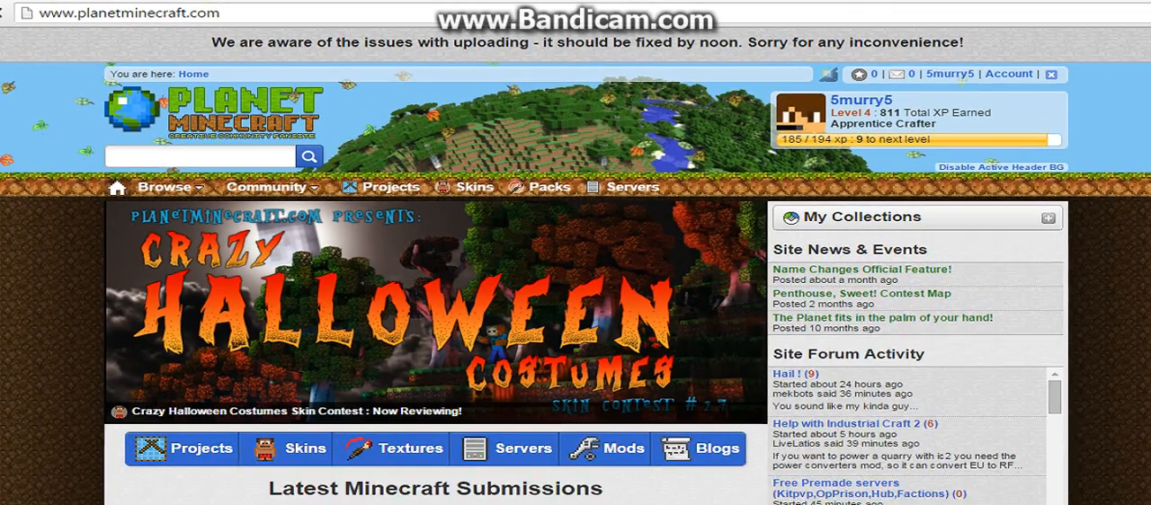
scroll(down, 3)
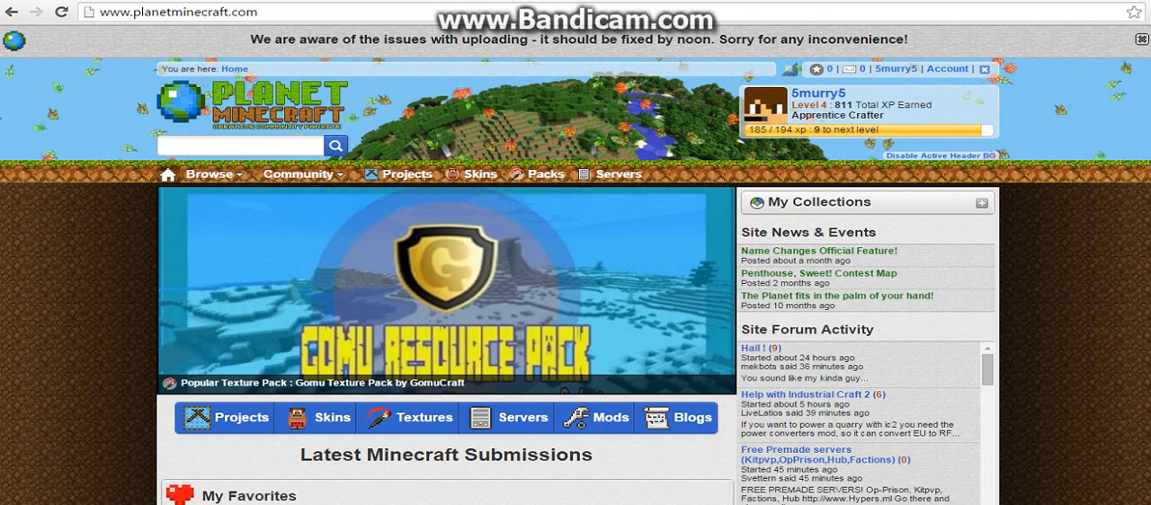
Step: Search the site for 'Halloween Adventure' and scroll to the Halloween Adventure Map result
text(H)
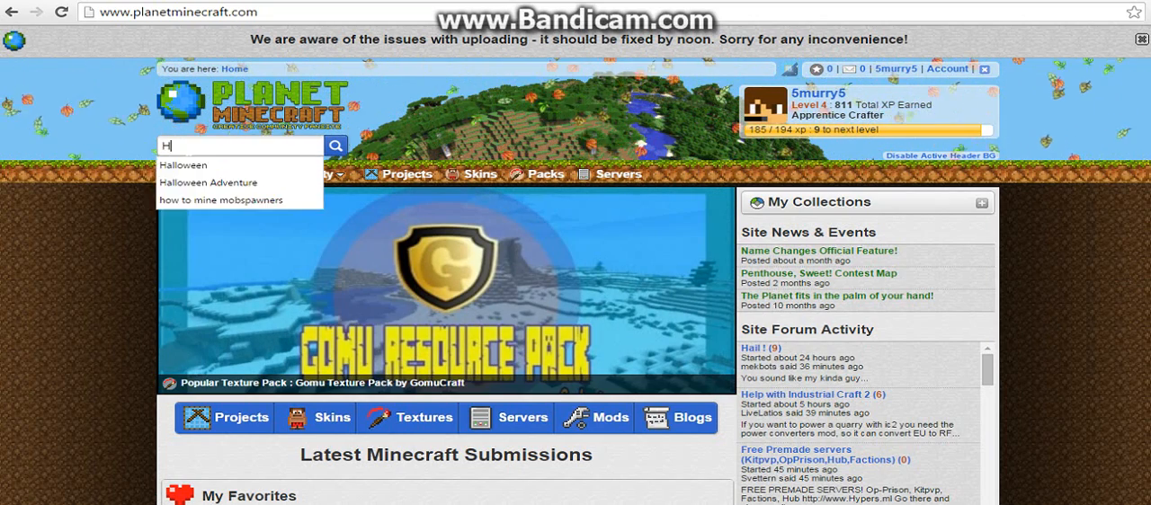
text(alloween Adventure)
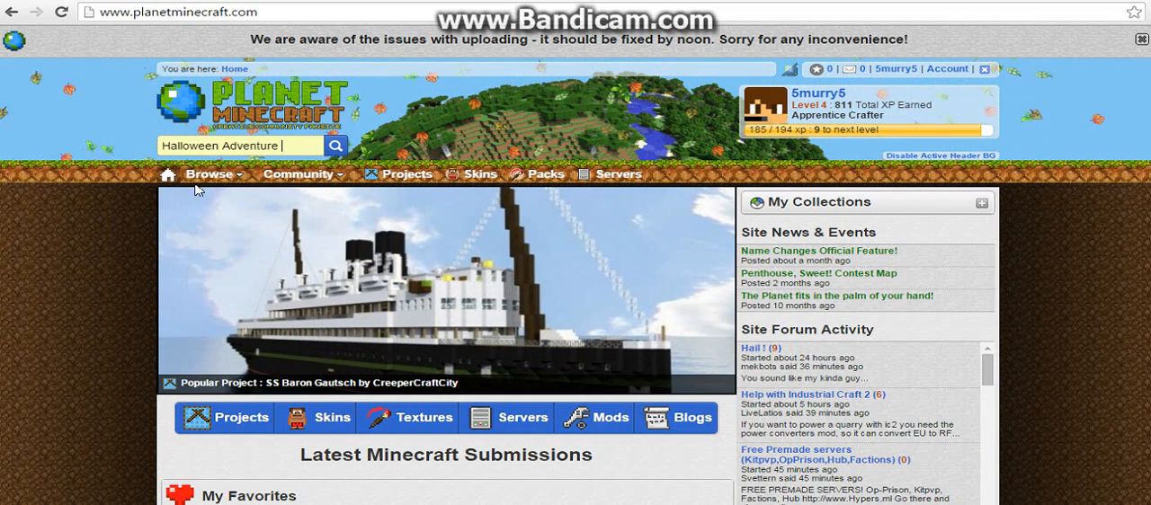
mouse_move(489, 324)
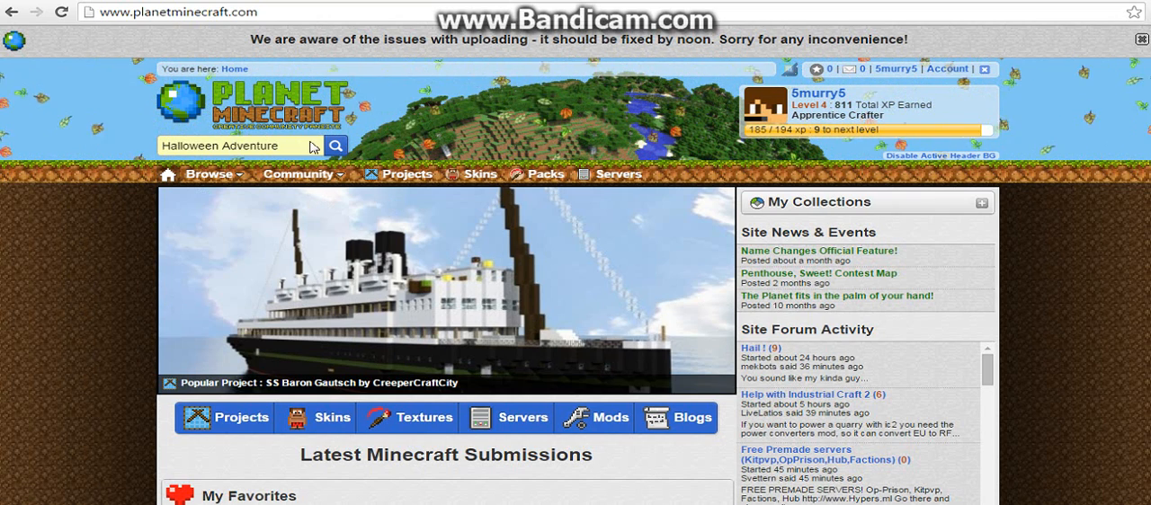
click(334, 145)
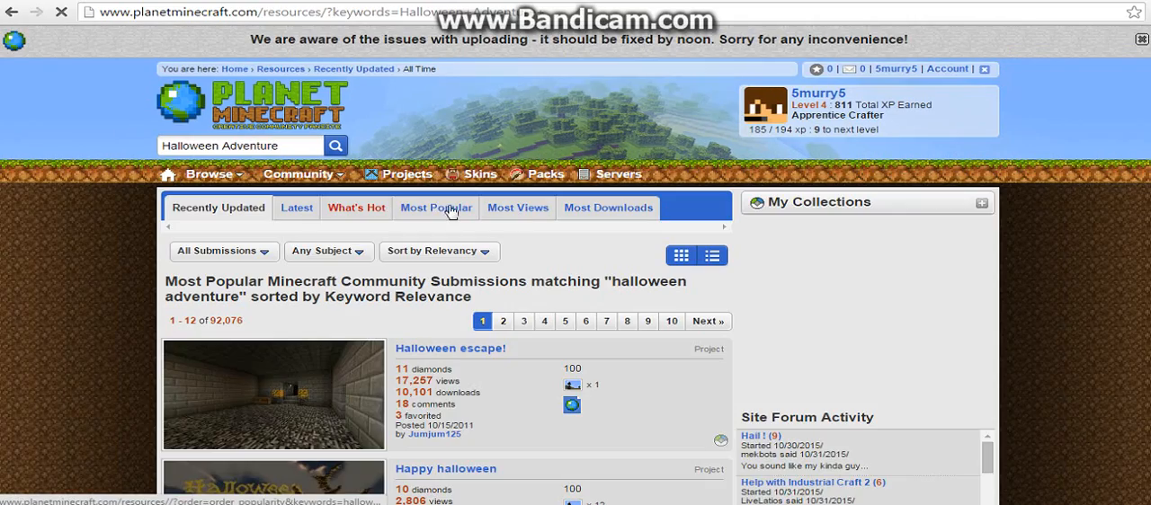
scroll(down, 3)
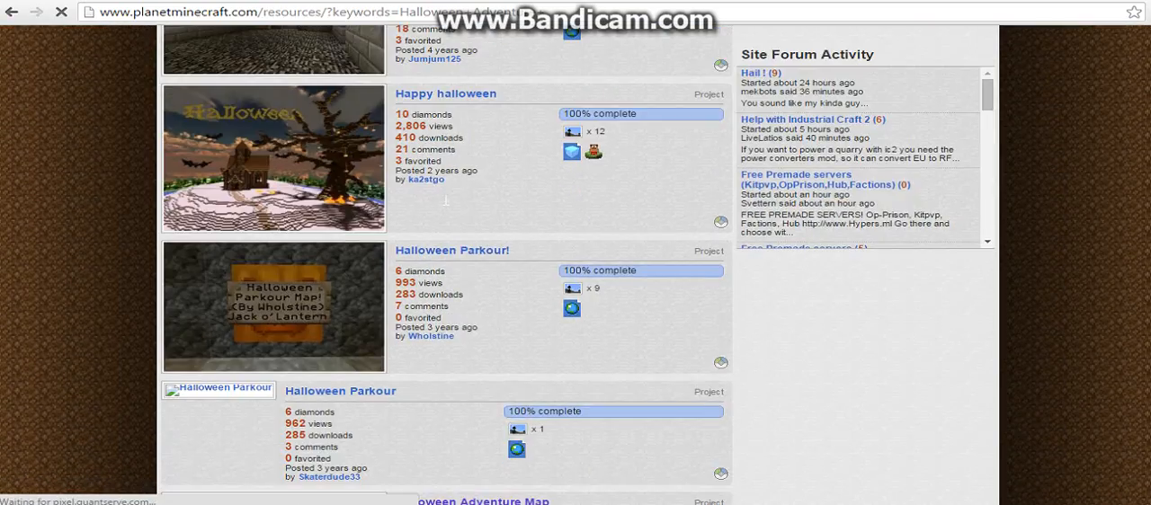
scroll(down, 3)
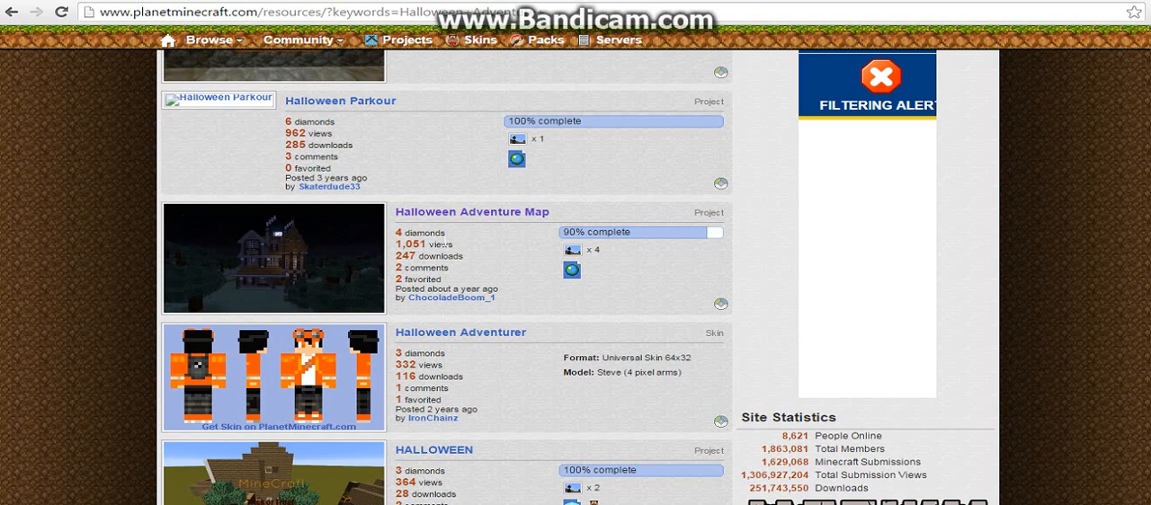
mouse_move(603, 279)
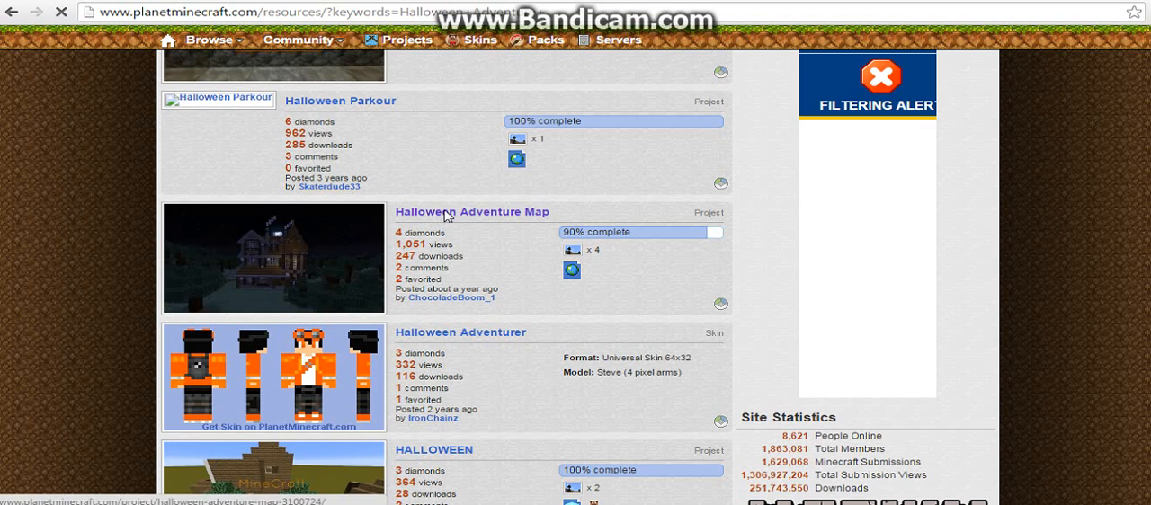
Step: Browse the Halloween Adventure Map screenshots and follow its Minecraft World Save link to MediaFire
click(471, 211)
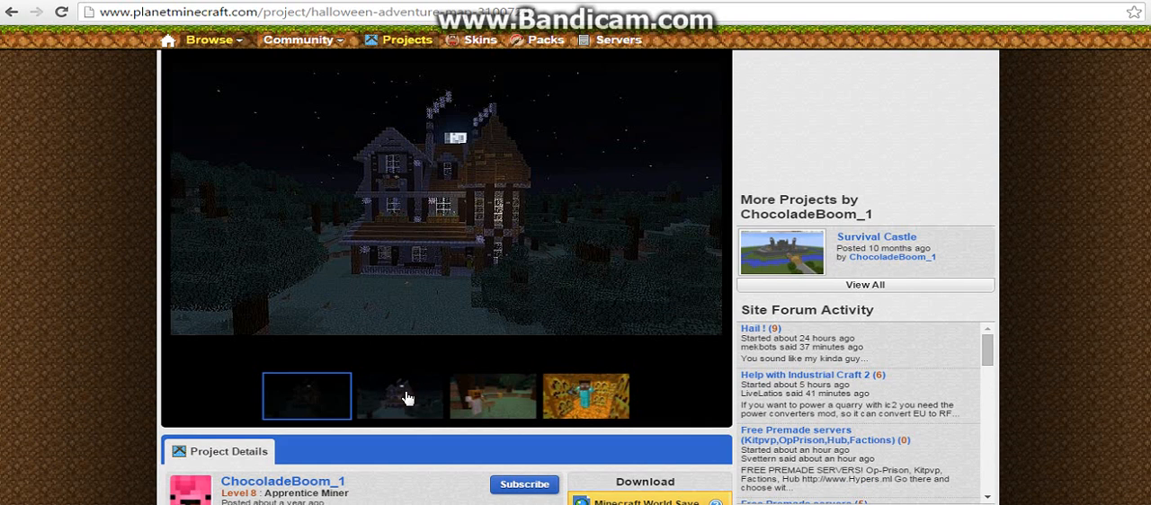
click(492, 397)
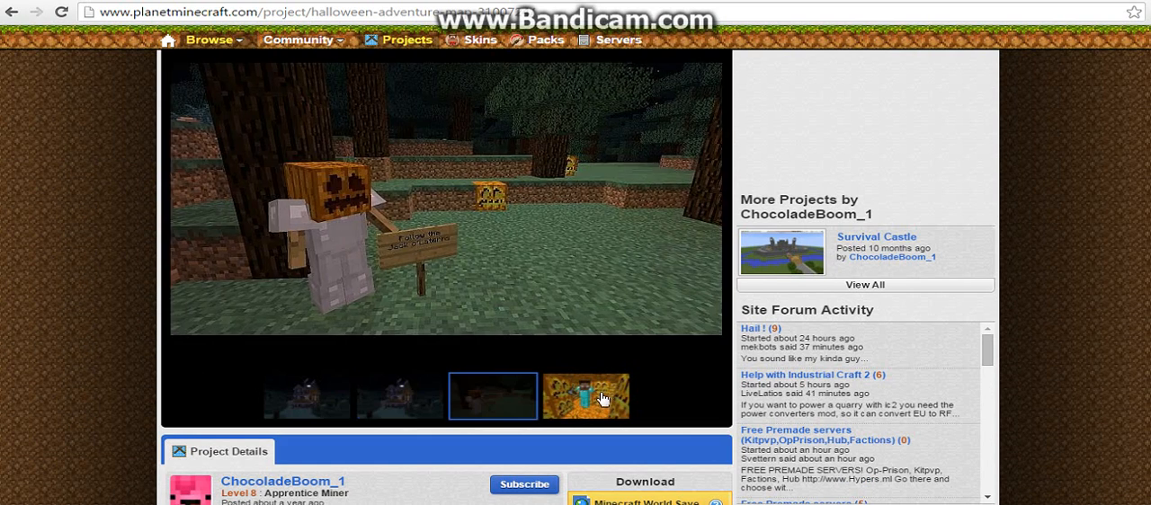
scroll(down, 3)
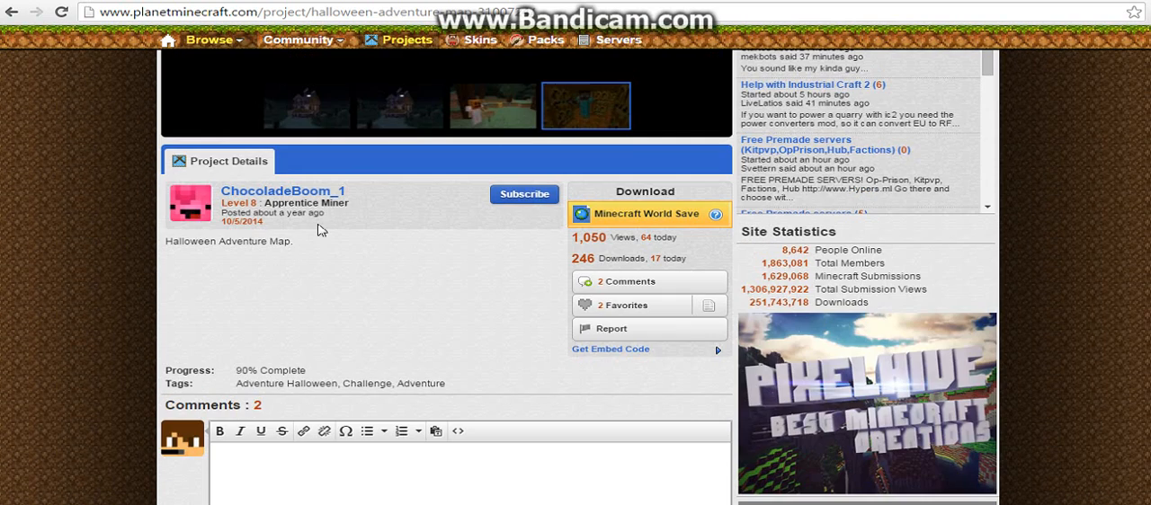
mouse_move(378, 305)
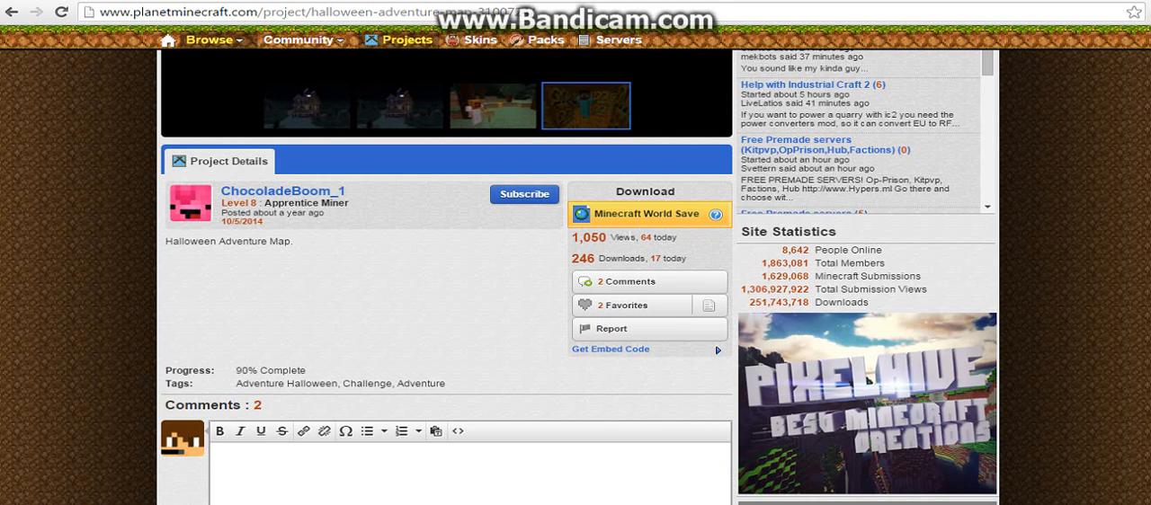
scroll(down, 3)
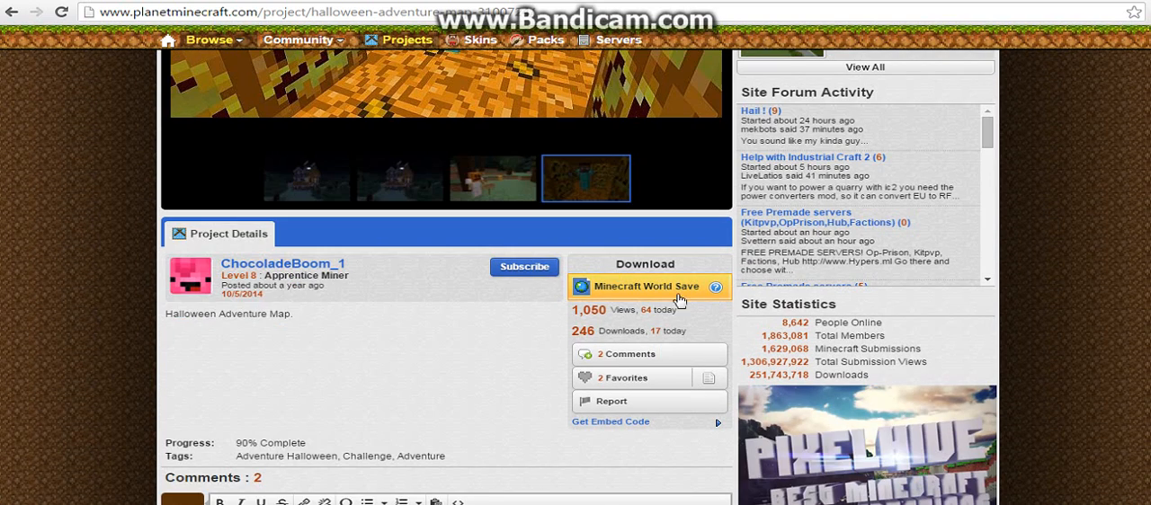
click(646, 286)
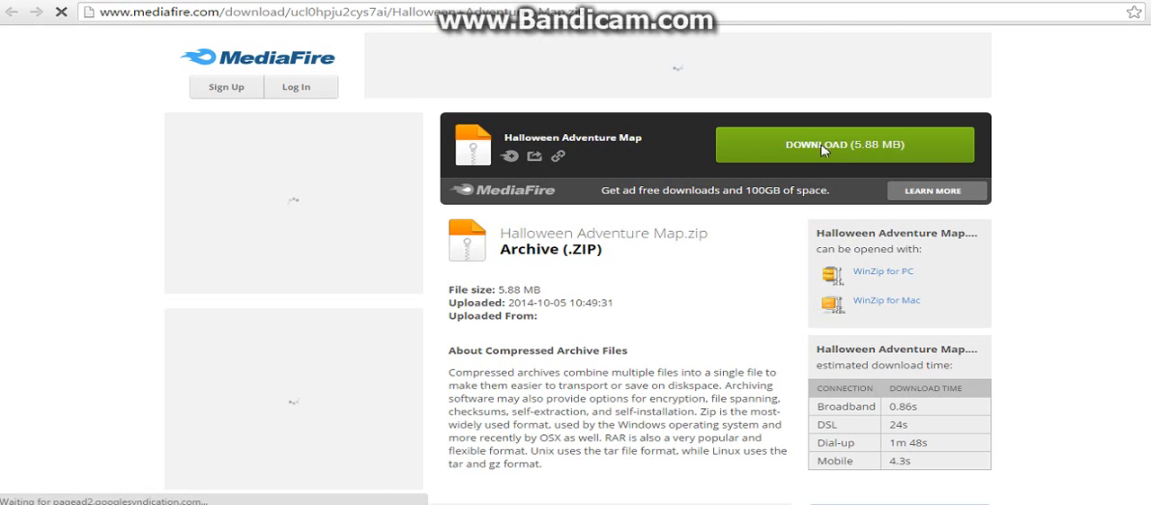
Step: Download Halloween Adventure Map.zip (5.88 MB) and open its download options menu
click(841, 145)
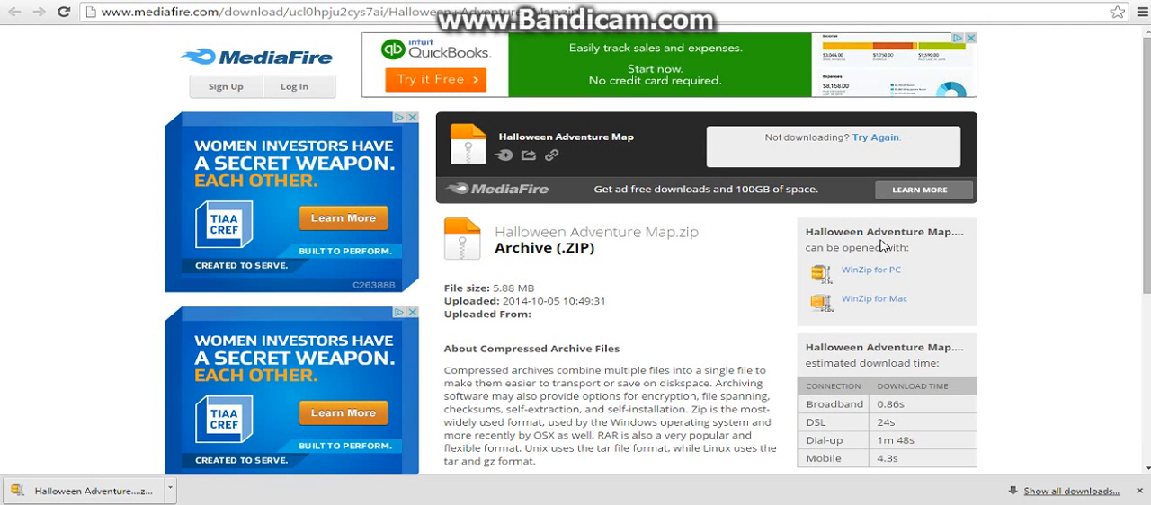
mouse_move(109, 343)
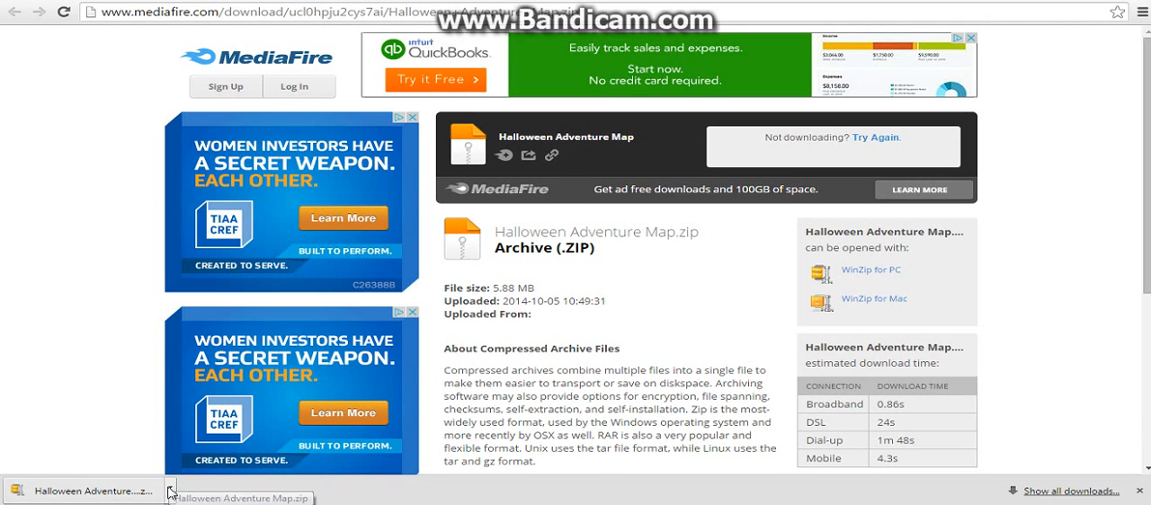
click(148, 491)
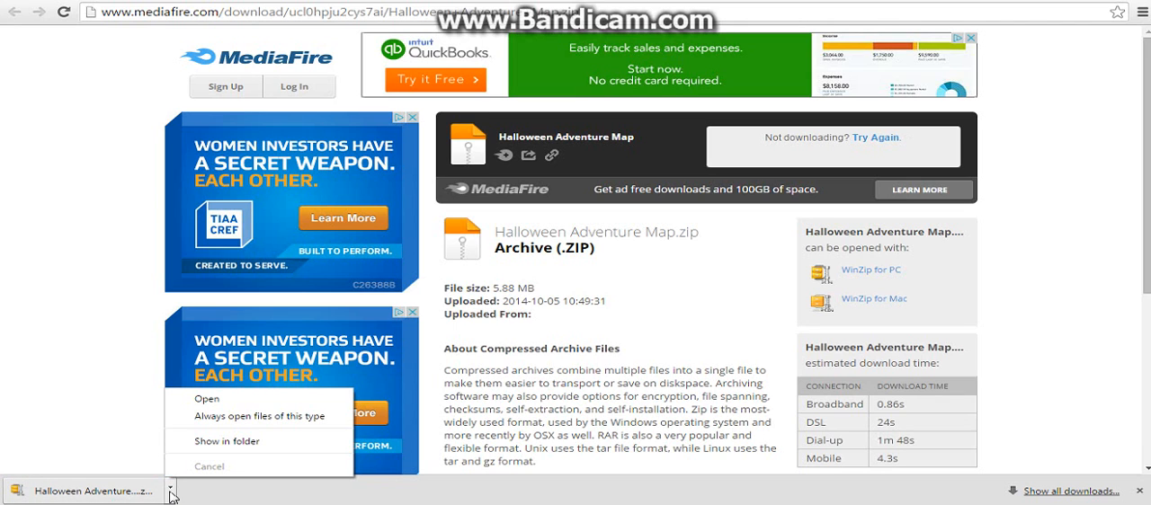
mouse_move(226, 441)
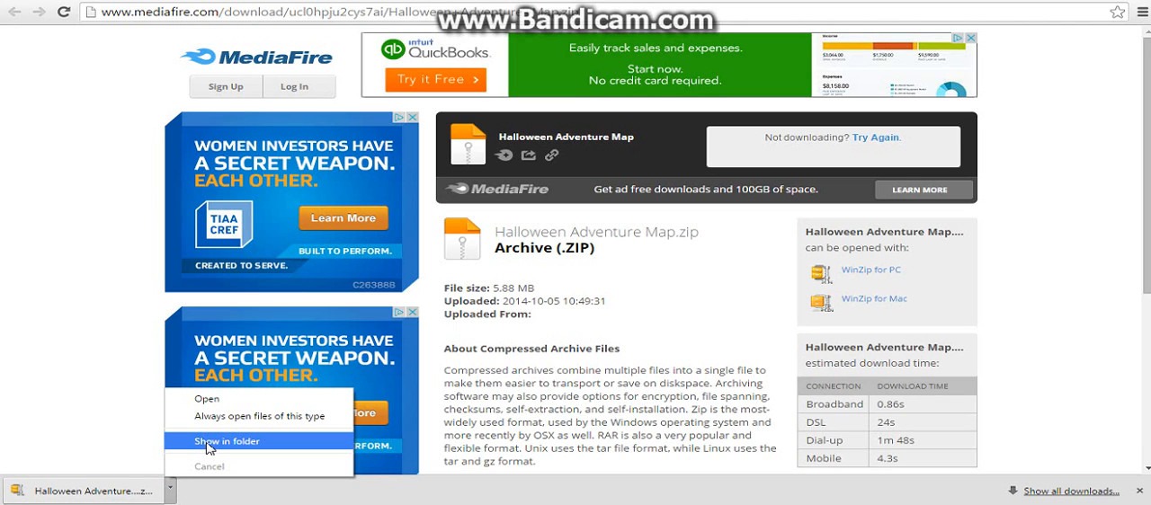
Step: Reveal Halloween Adventure Map.zip in Downloads and scan it with AVG, finding no threats
click(227, 442)
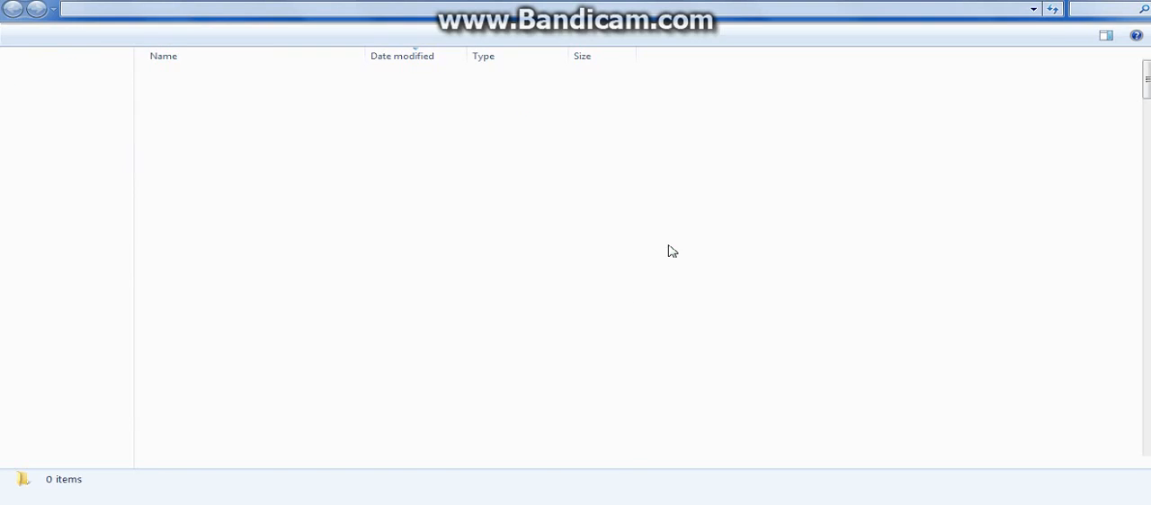
click(225, 77)
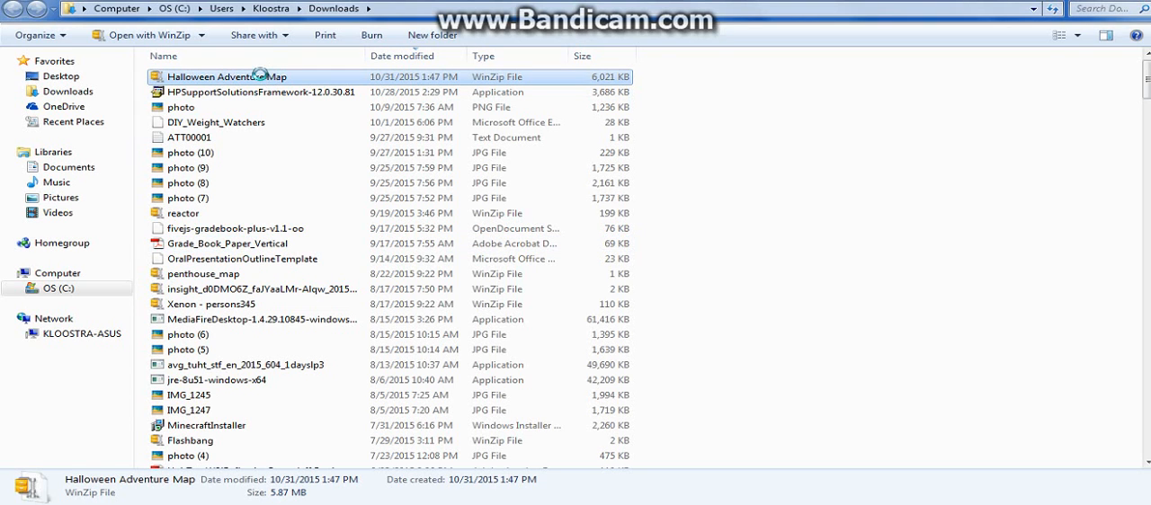
right_click(225, 76)
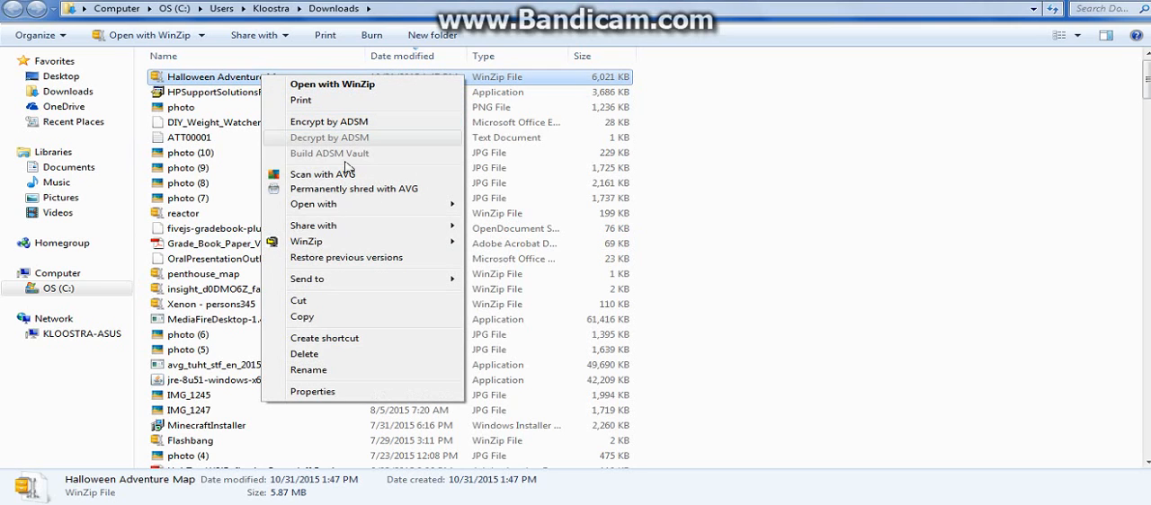
click(812, 224)
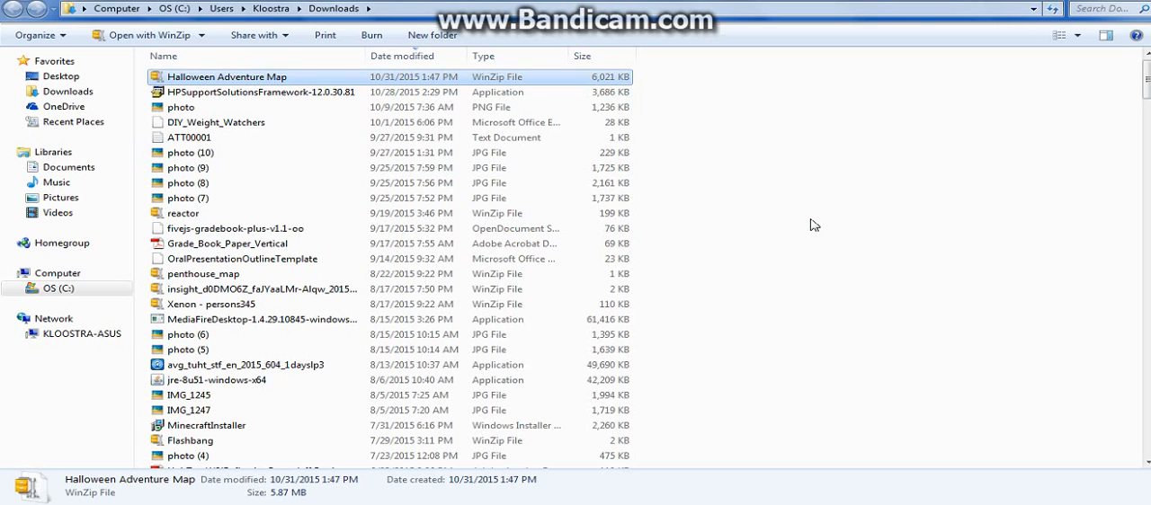
mouse_move(814, 222)
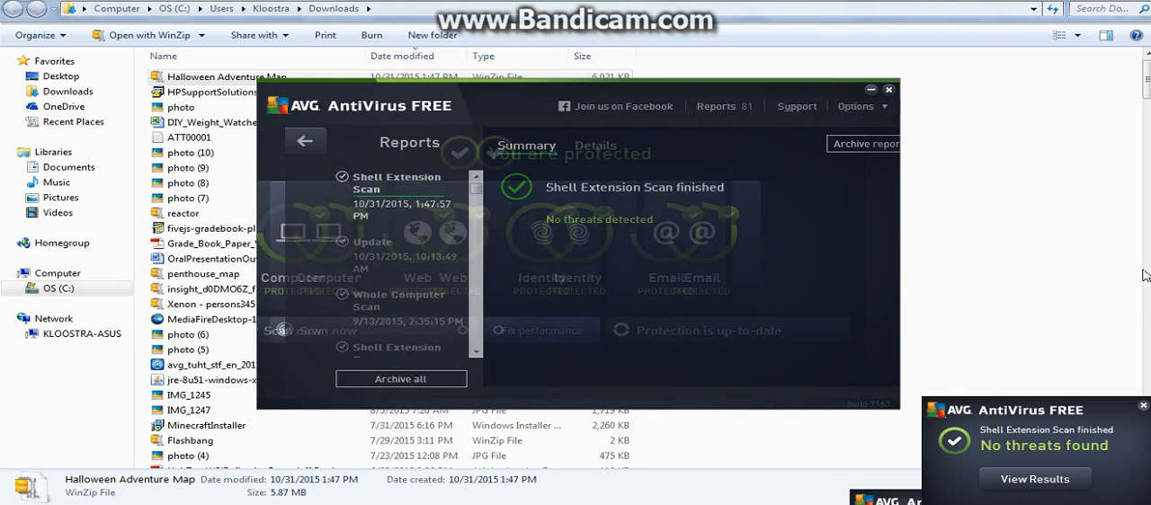
click(888, 89)
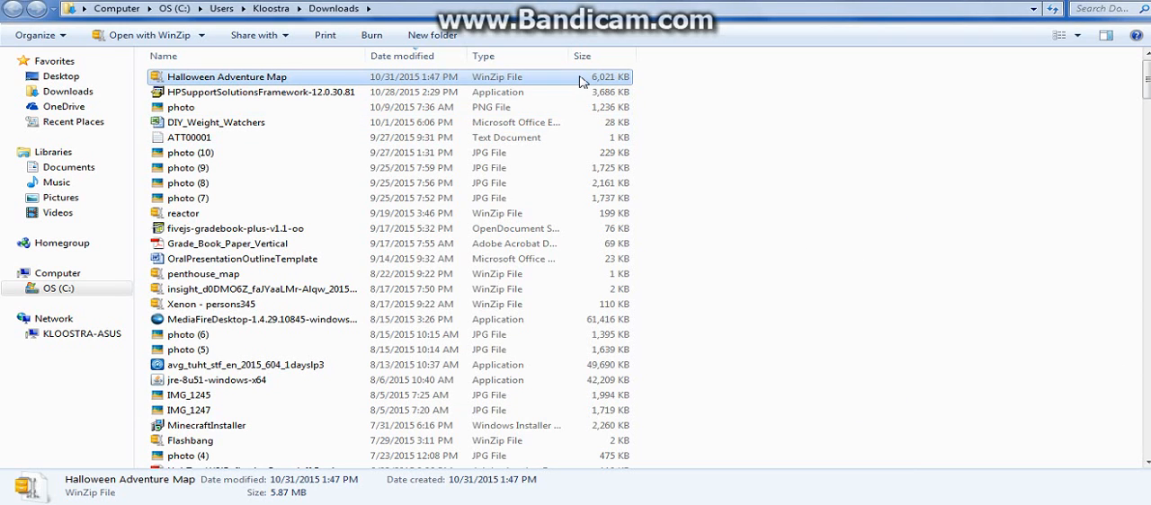
Step: Open the Halloween Adventure Map zip with Windows Explorer to see Halloween and __MACOSX
right_click(227, 77)
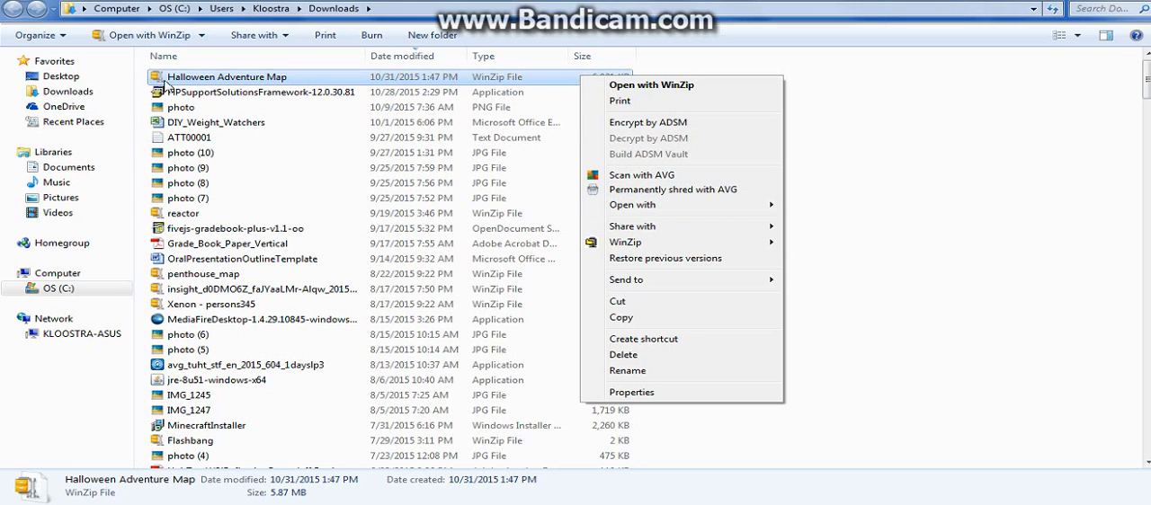
mouse_move(167, 83)
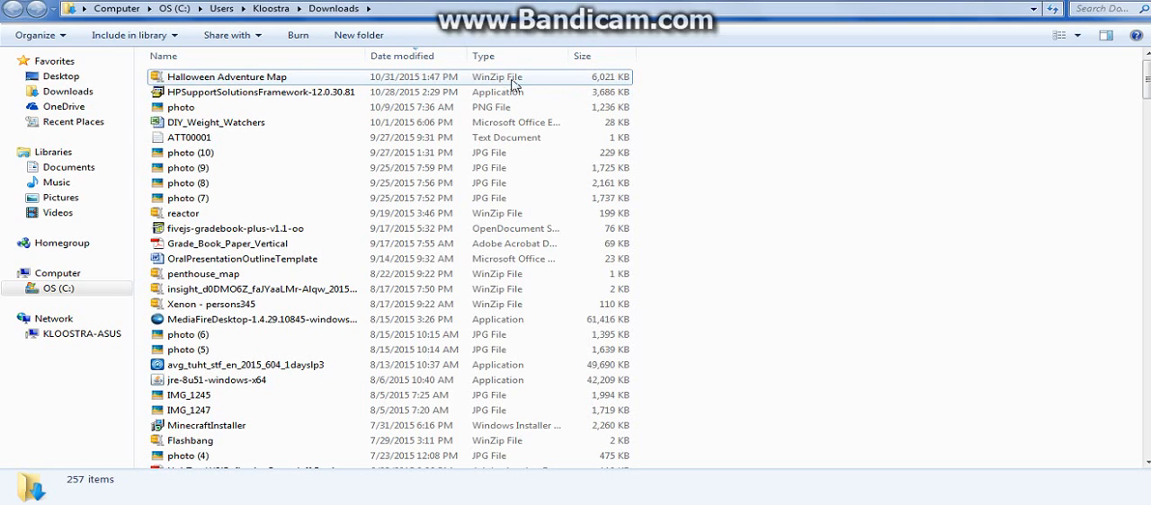
mouse_move(544, 81)
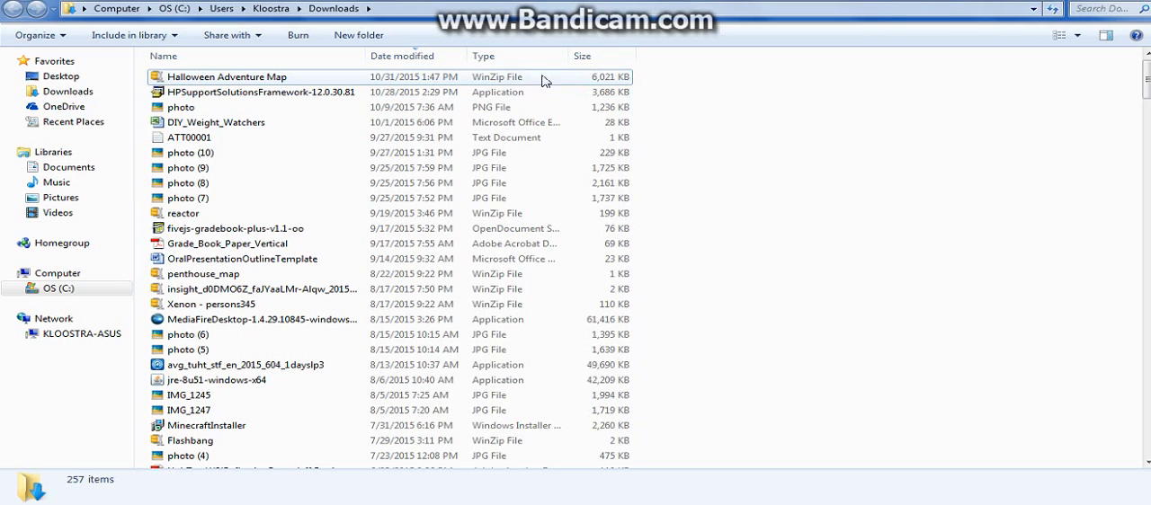
mouse_move(227, 76)
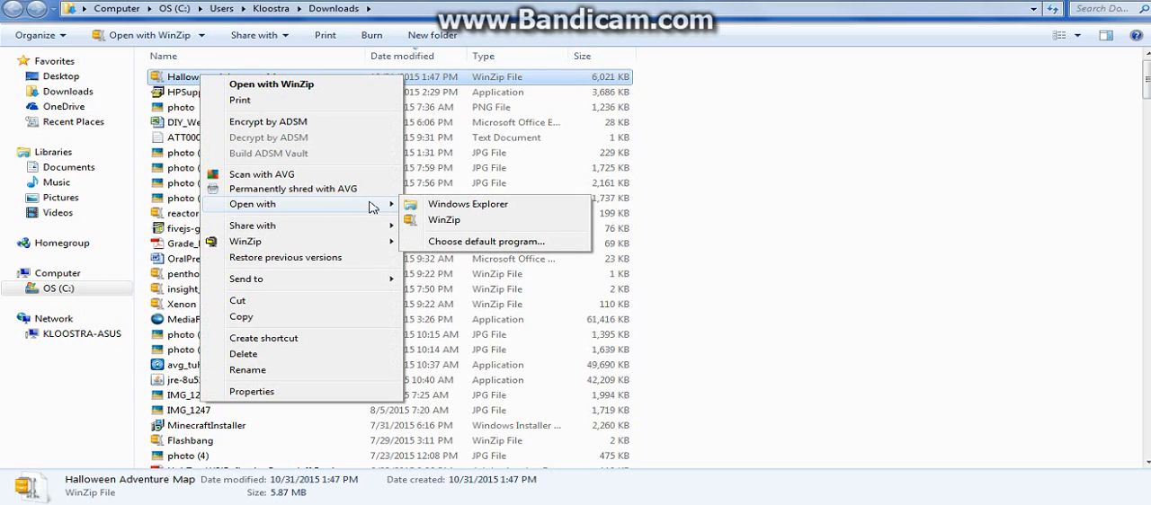
mouse_move(467, 204)
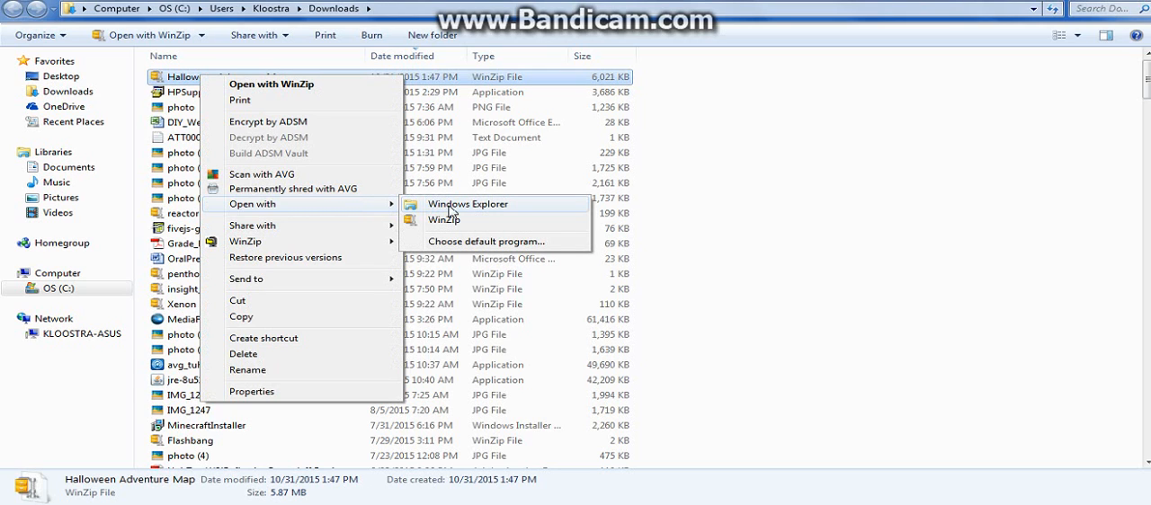
click(468, 204)
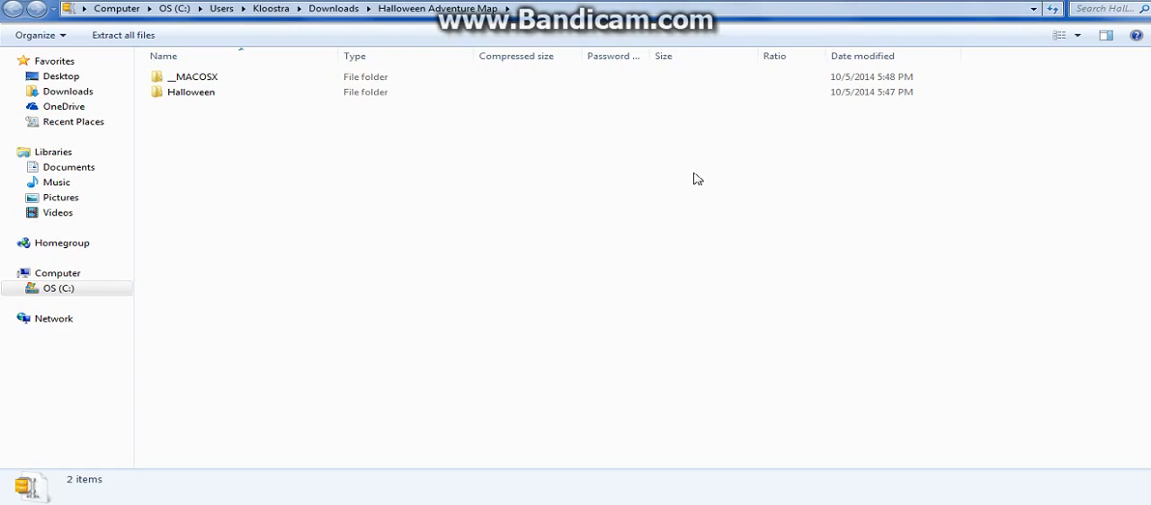
click(194, 77)
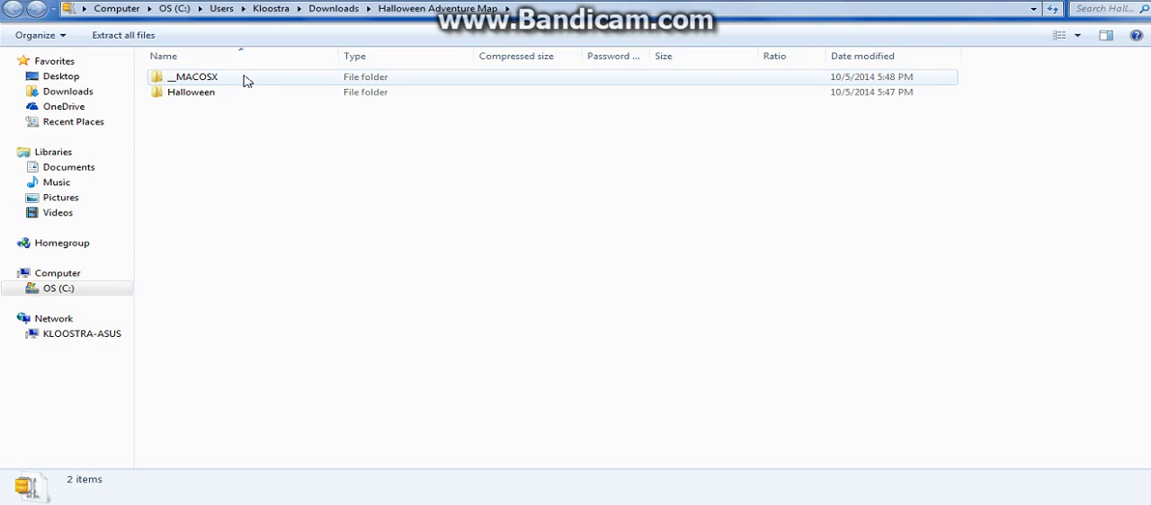
double_click(193, 76)
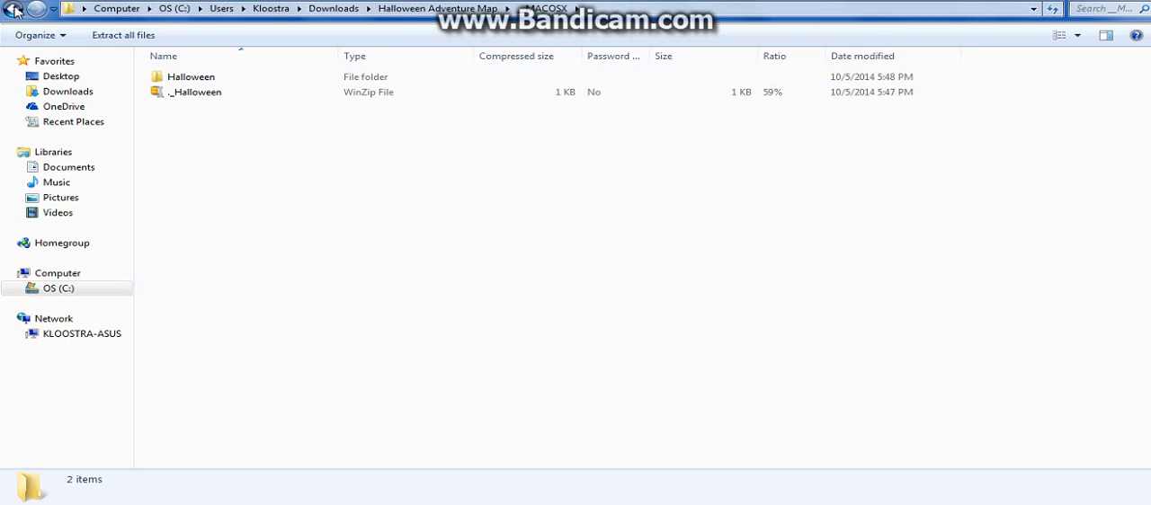
double_click(194, 76)
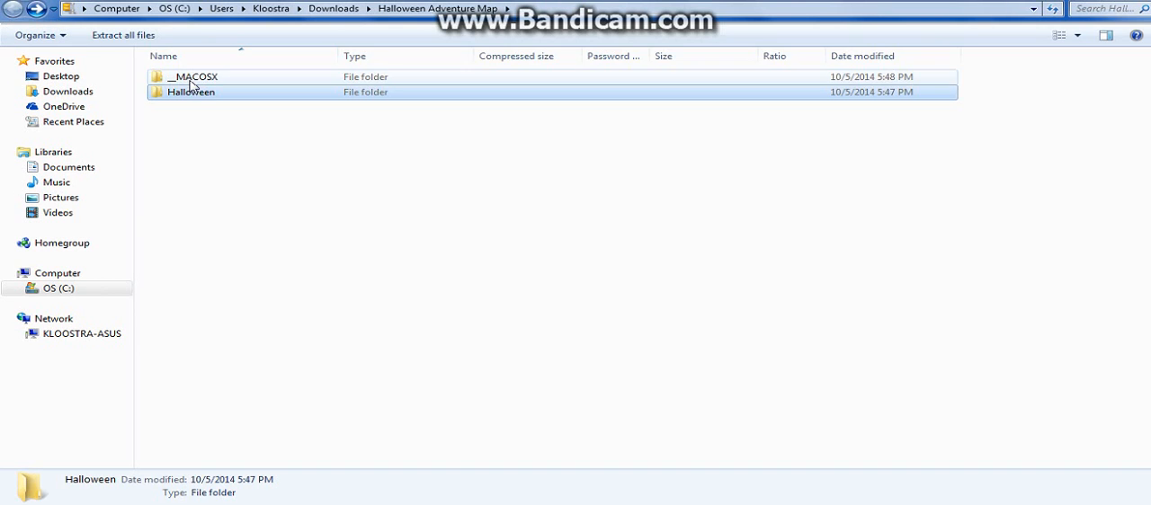
right_click(193, 92)
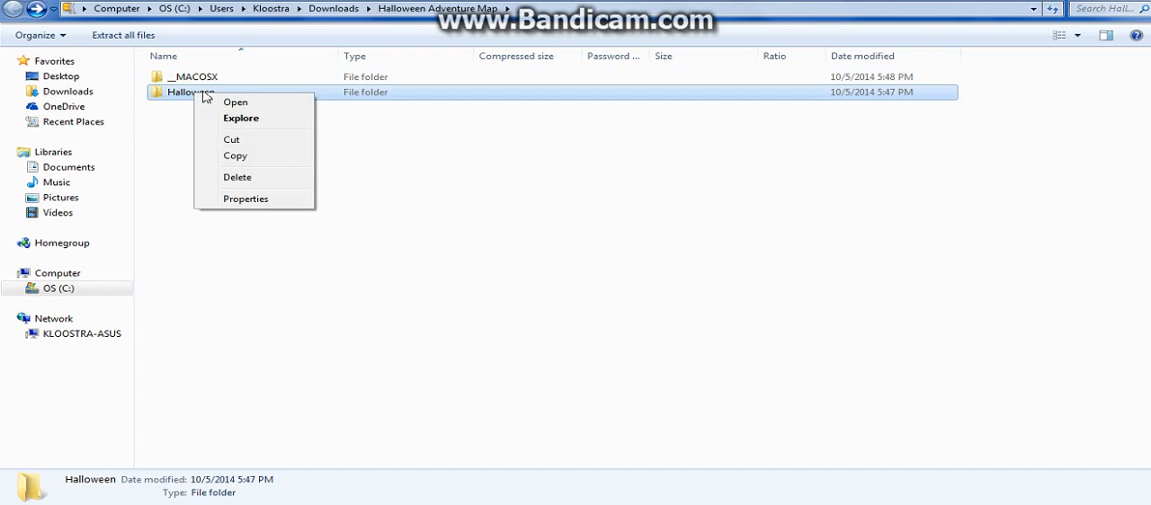
mouse_move(435, 149)
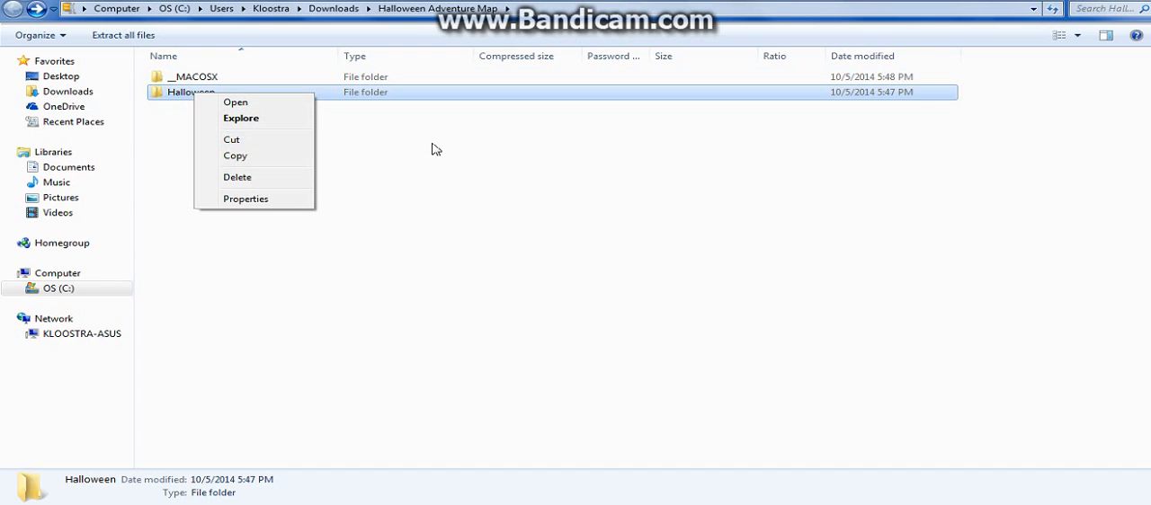
click(235, 102)
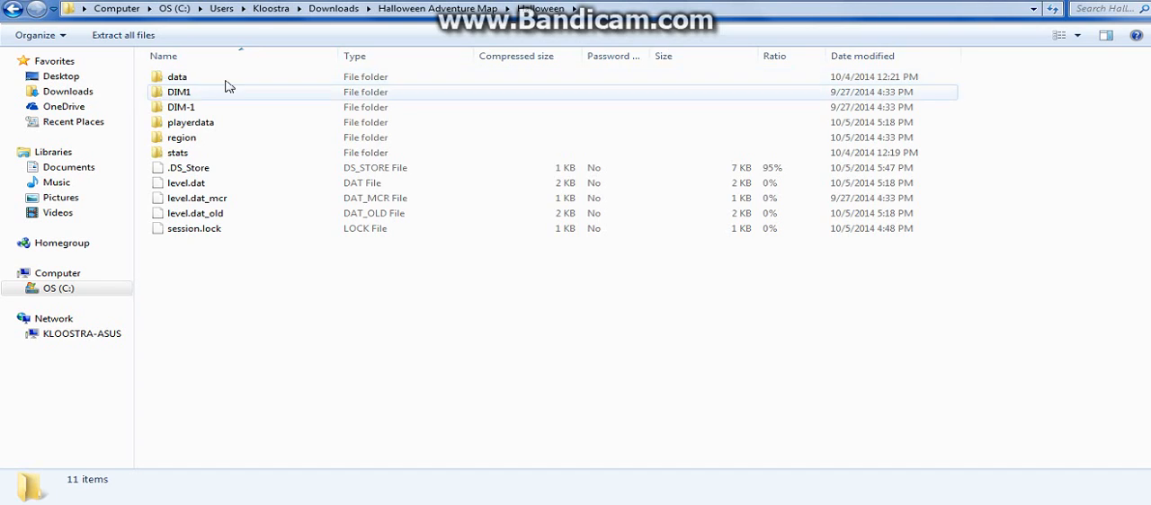
click(194, 213)
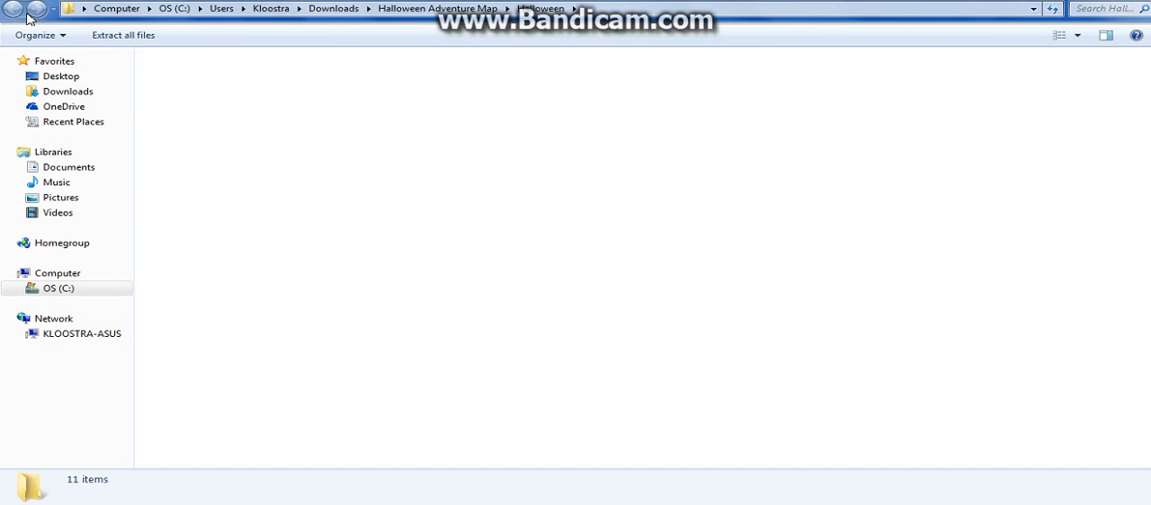
right_click(189, 92)
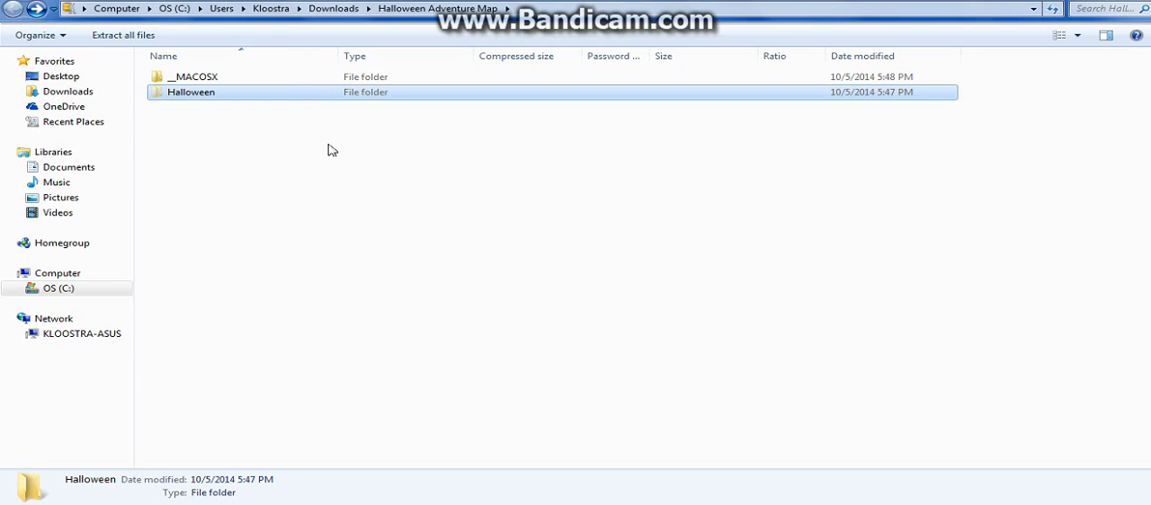
mouse_move(495, 182)
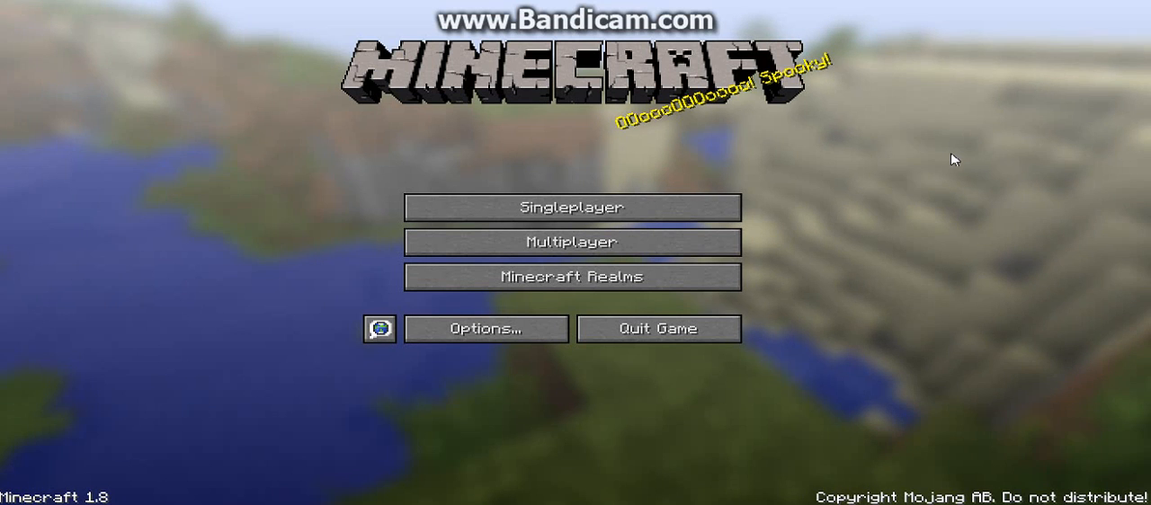
mouse_move(937, 243)
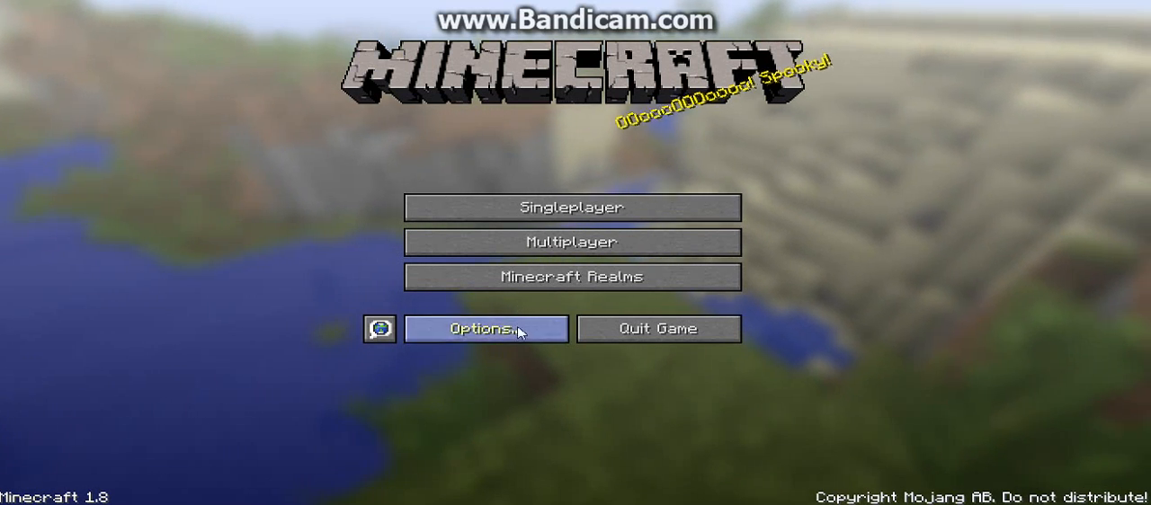
Step: From Options and Resource Packs, open Minecraft's resource pack folder in Explorer
click(486, 328)
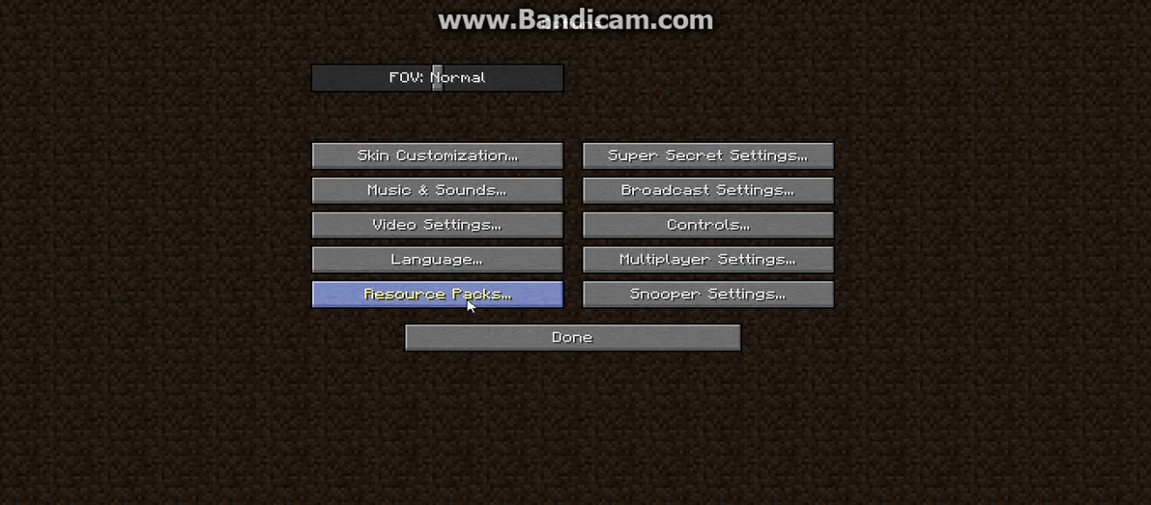
mouse_move(440, 299)
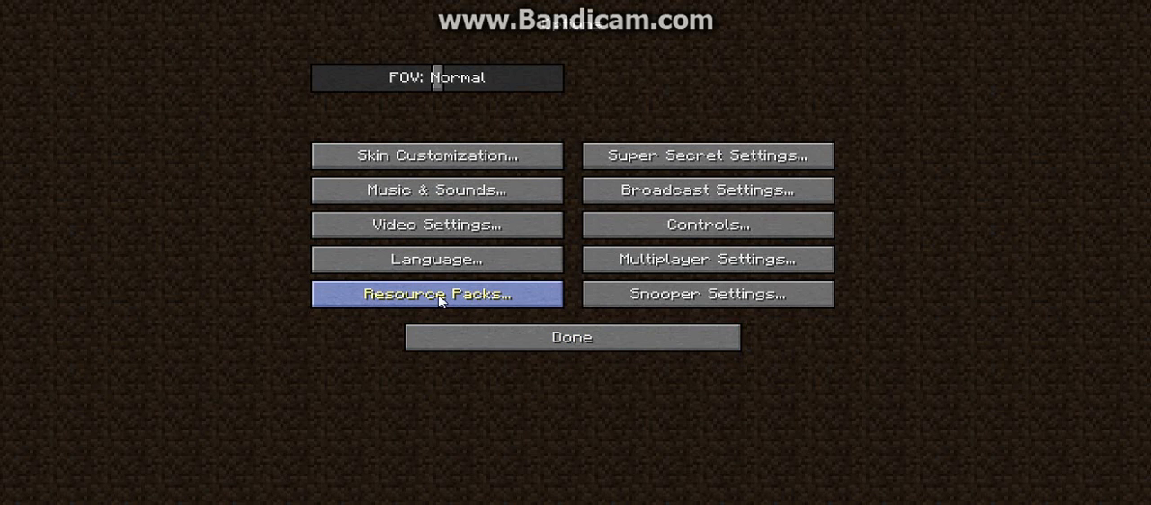
click(437, 294)
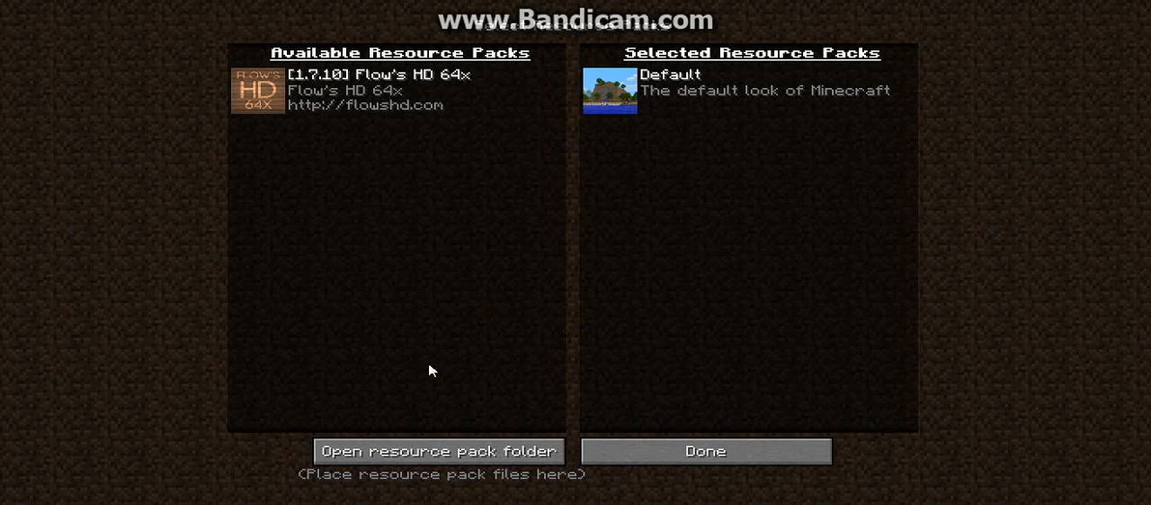
mouse_move(227, 97)
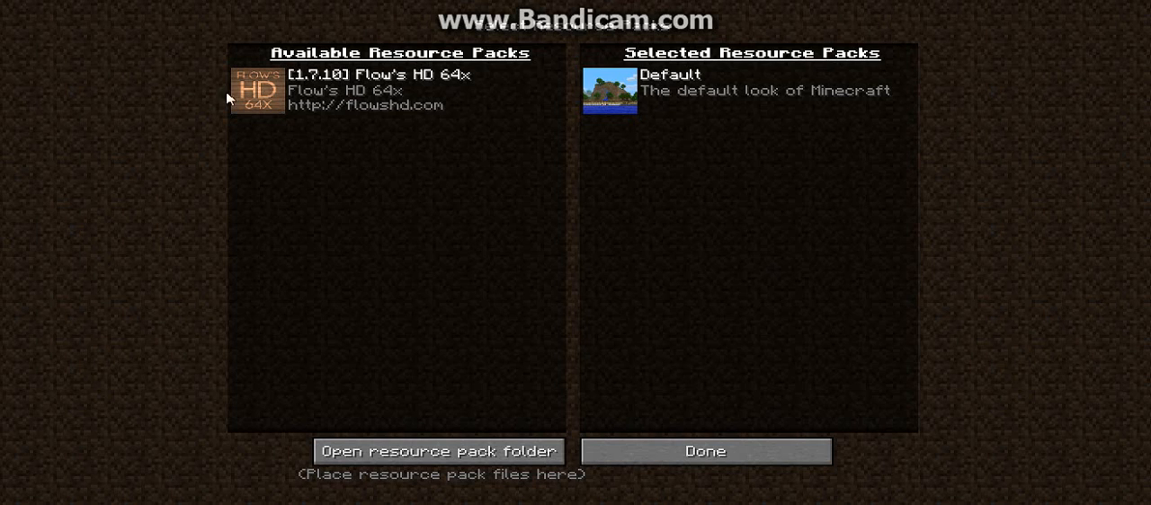
mouse_move(399, 448)
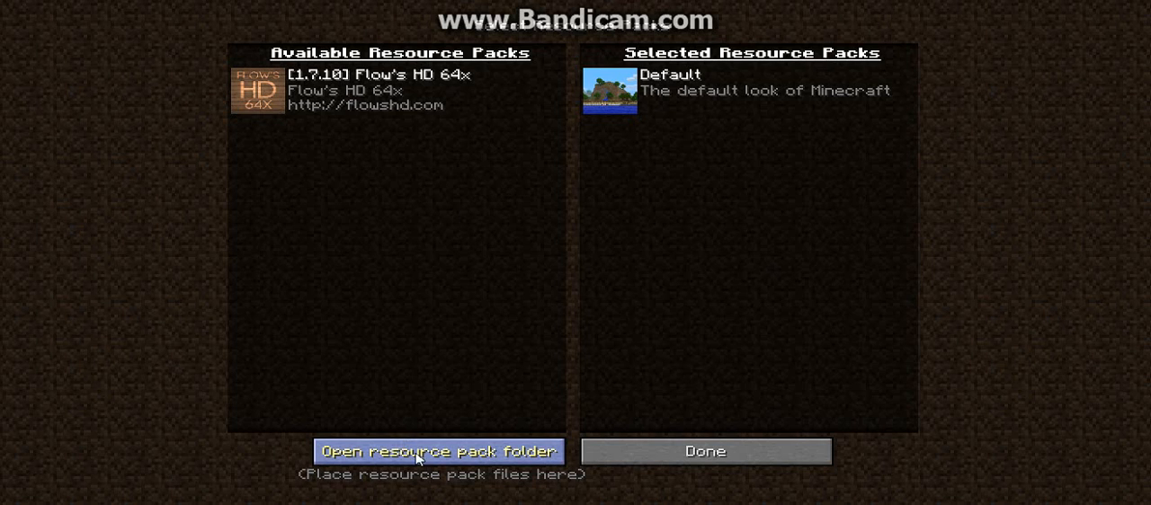
mouse_move(423, 462)
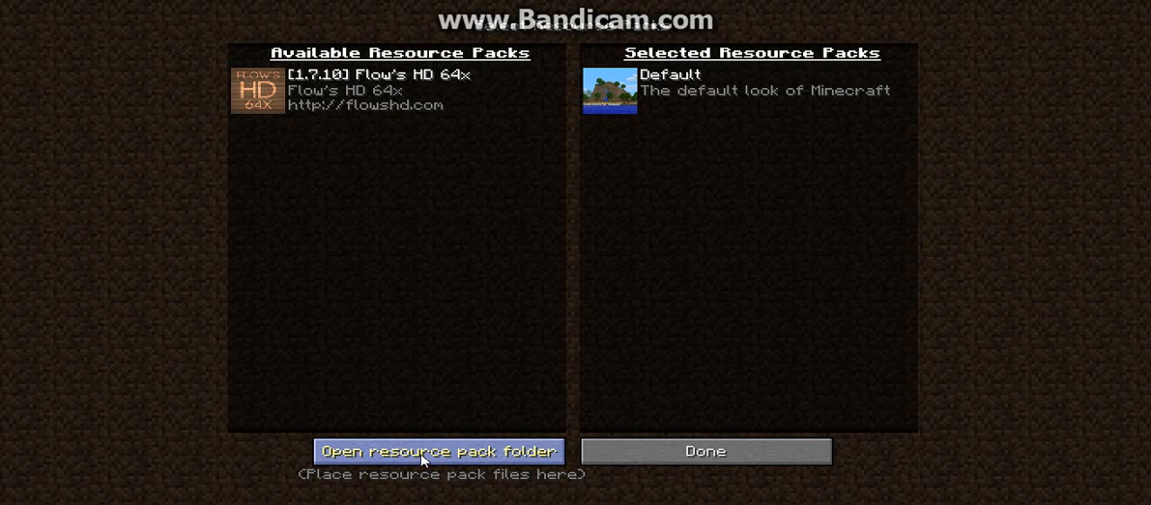
click(439, 451)
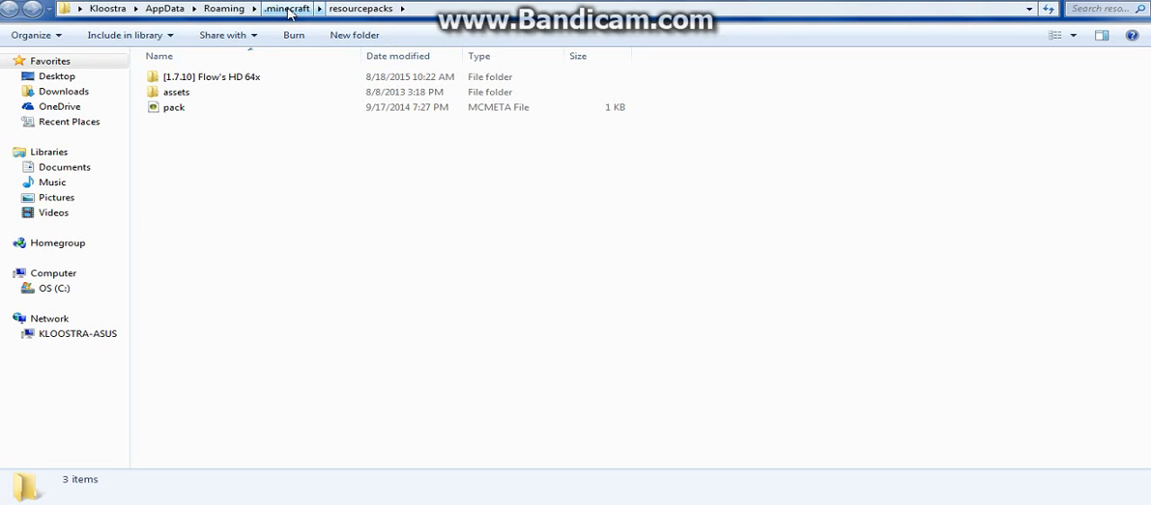
Step: Move up to .minecraft and open the saves folder listing 57 worlds
click(286, 8)
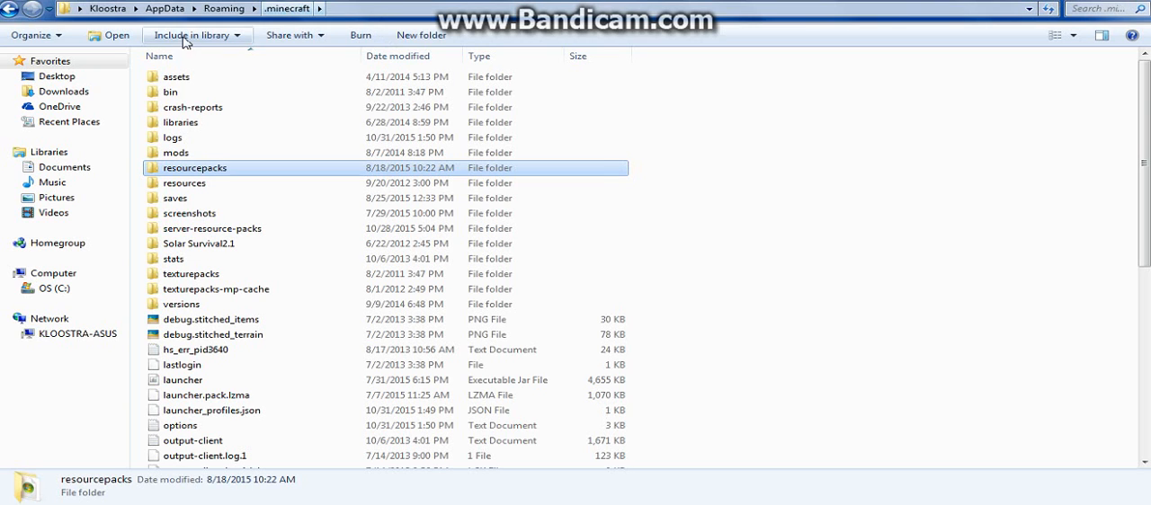
mouse_move(181, 197)
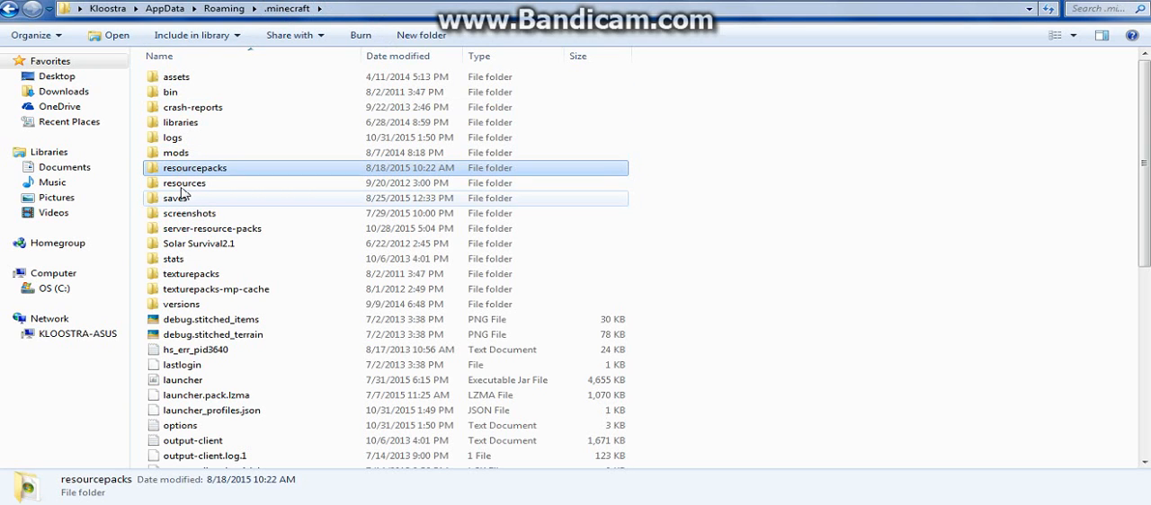
double_click(176, 198)
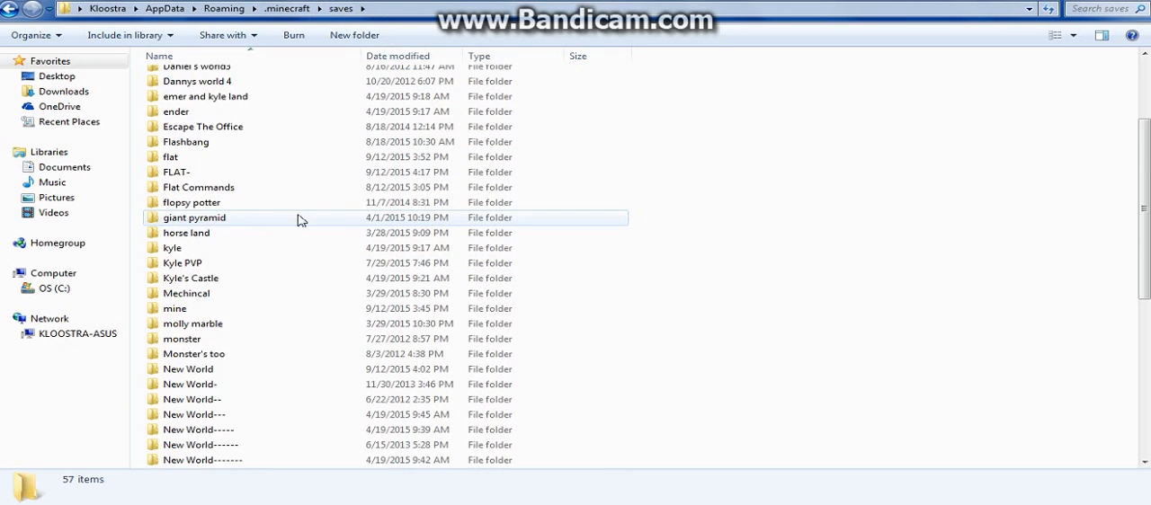
scroll(down, 3)
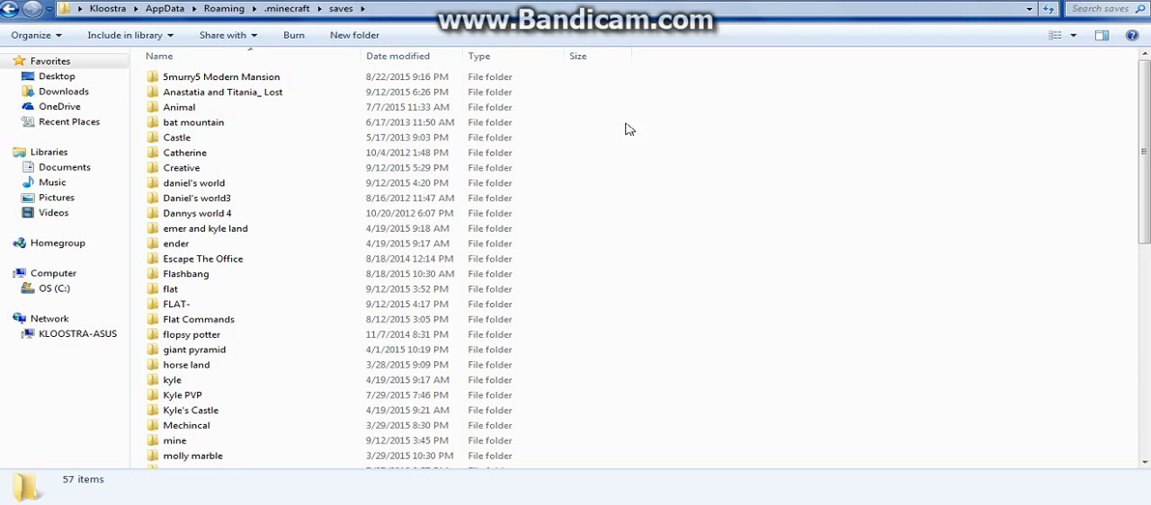
mouse_move(735, 128)
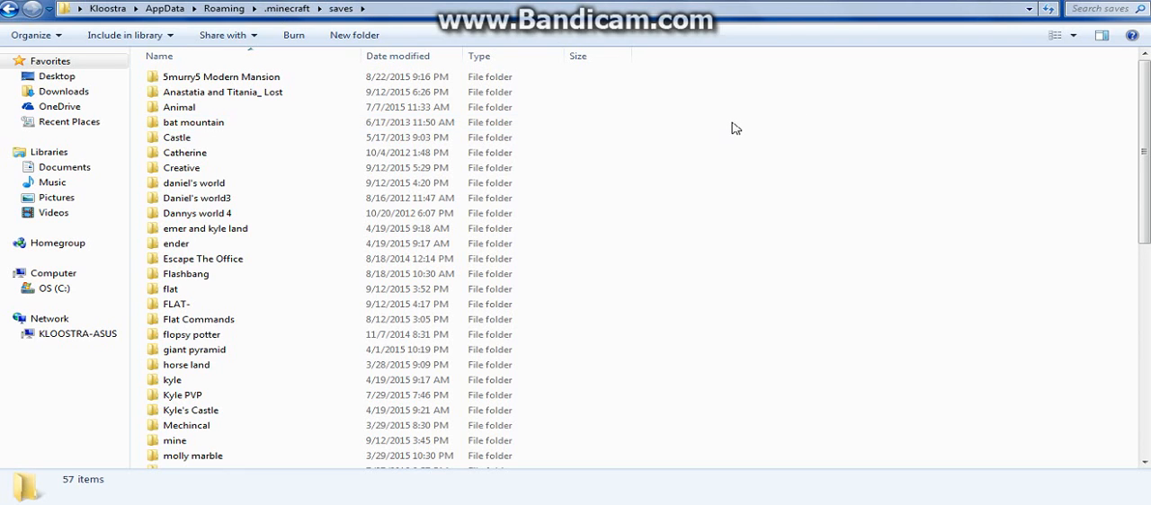
Step: Paste the Halloween world folder into saves, accepting encryption loss for all items
right_click(733, 129)
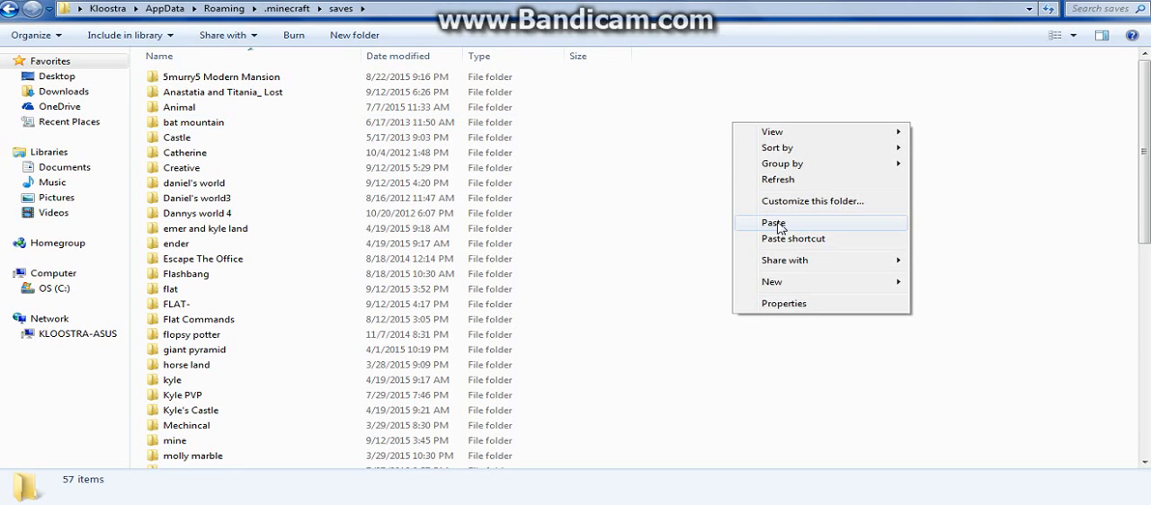
click(773, 223)
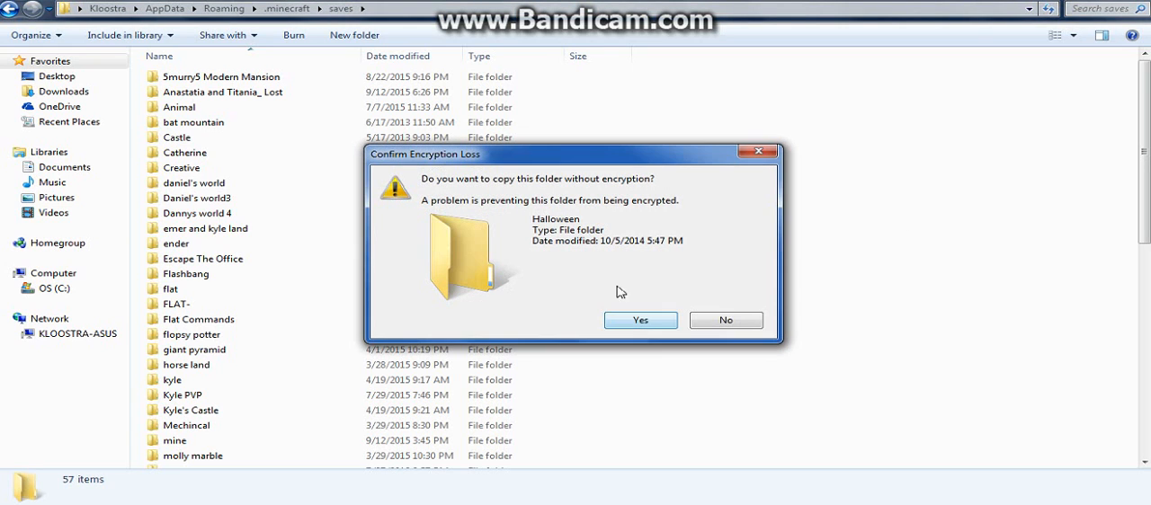
mouse_move(634, 212)
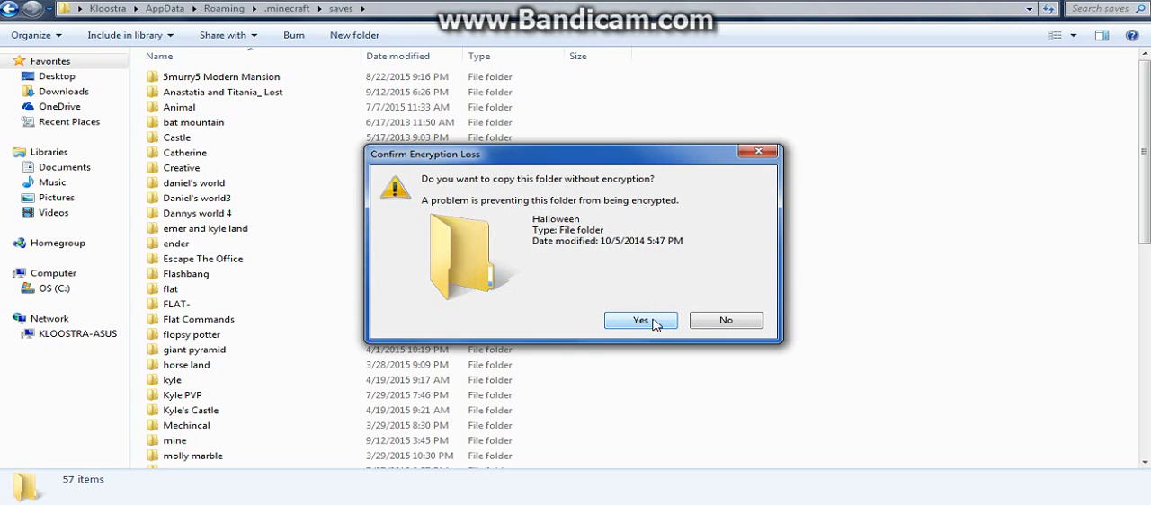
click(640, 321)
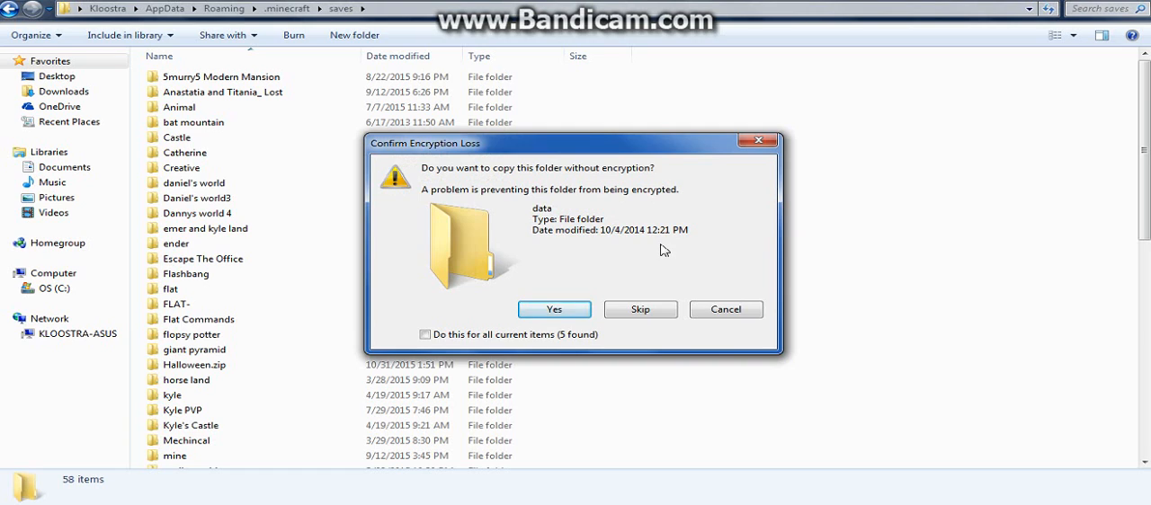
mouse_move(668, 259)
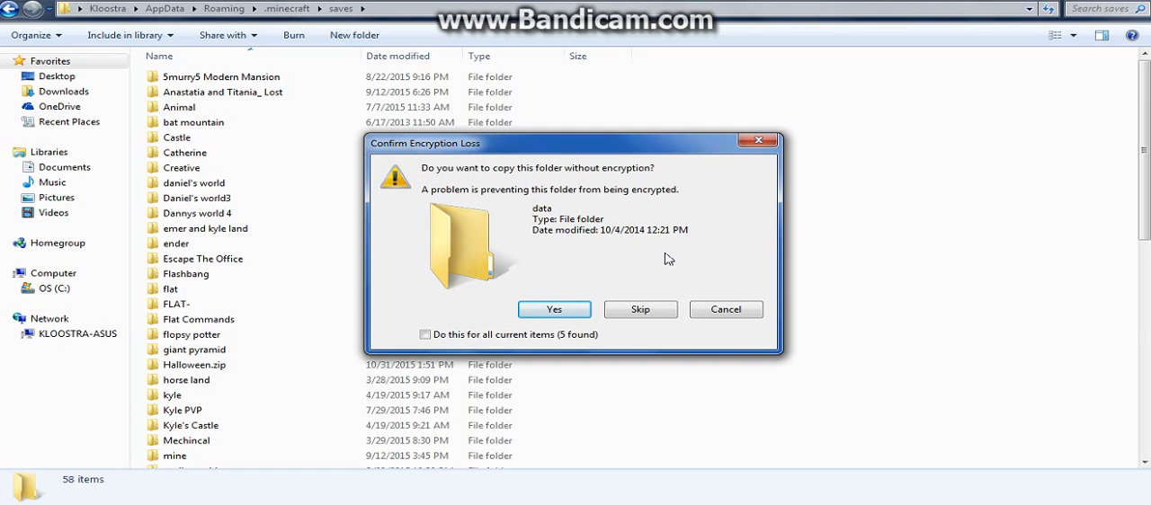
click(426, 335)
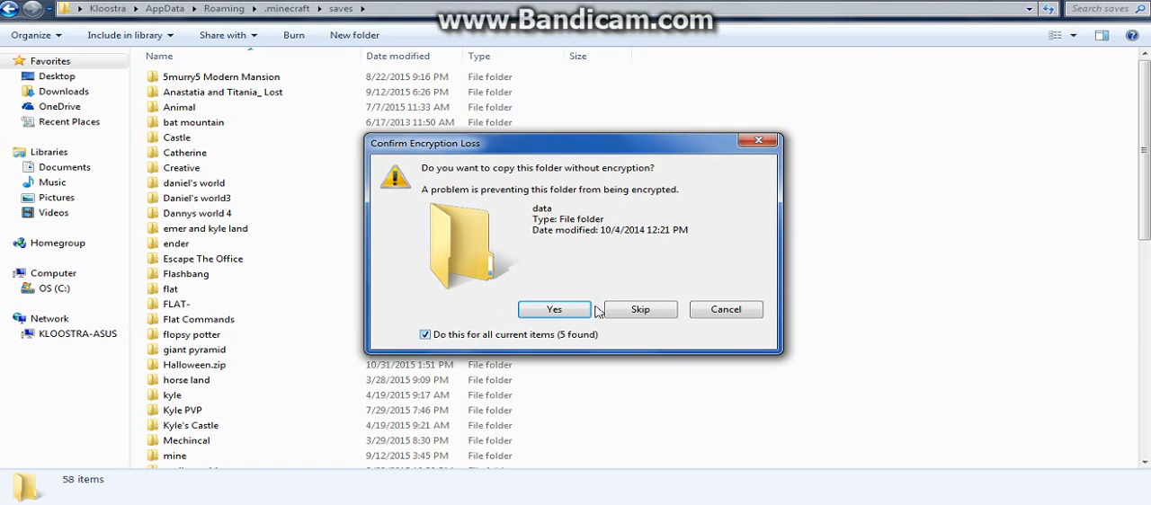
click(554, 310)
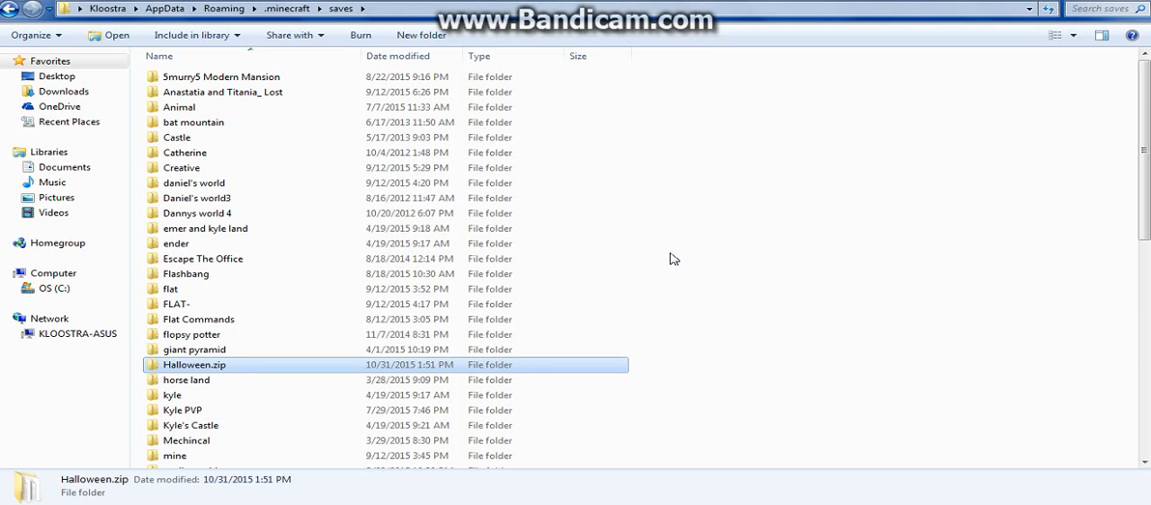
mouse_move(172, 369)
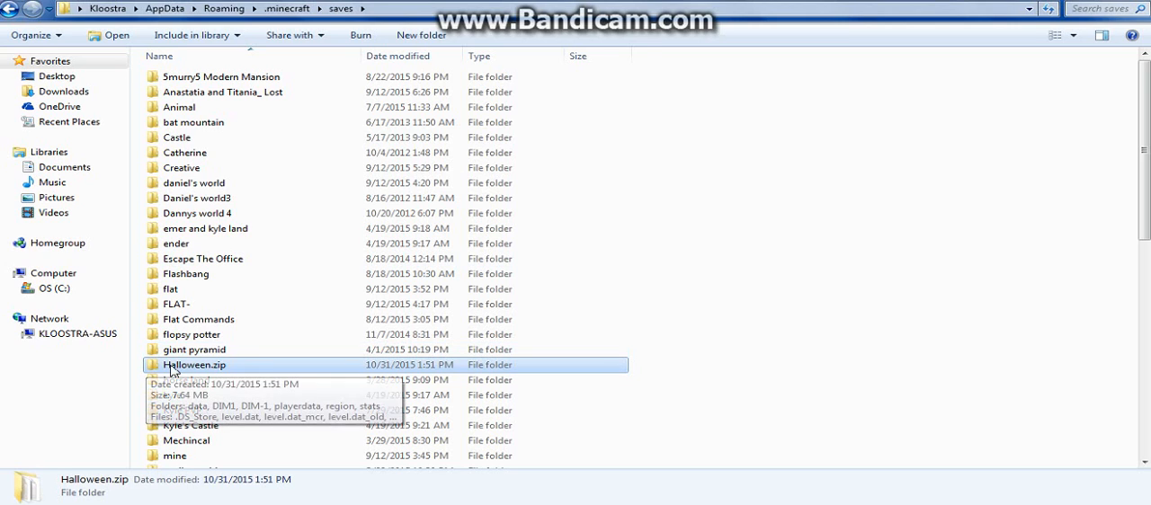
mouse_move(575, 446)
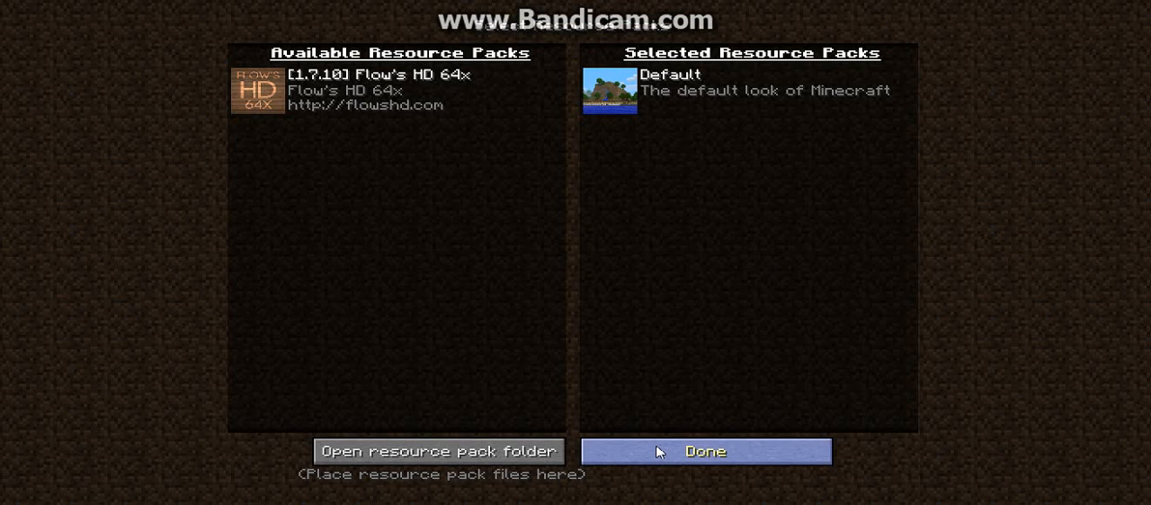
Step: Exit Resource Packs and find the Halloween Creative world in the Singleplayer list
click(705, 451)
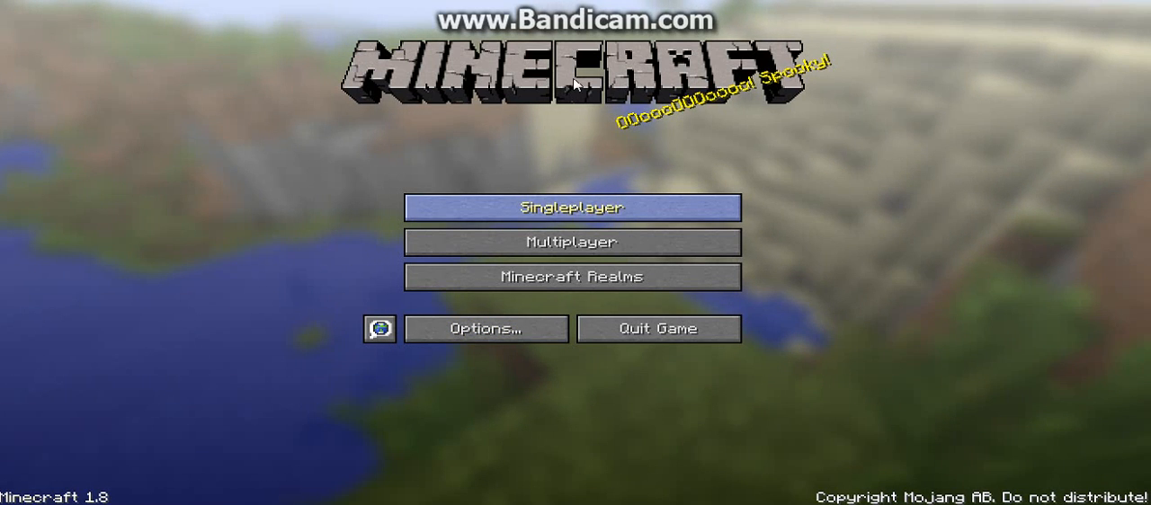
mouse_move(587, 128)
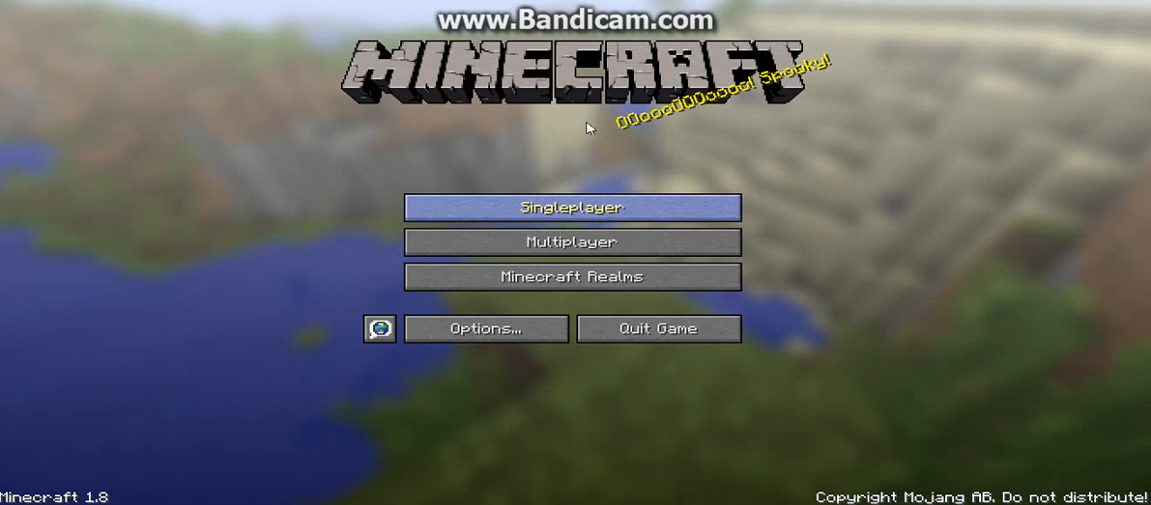
click(571, 208)
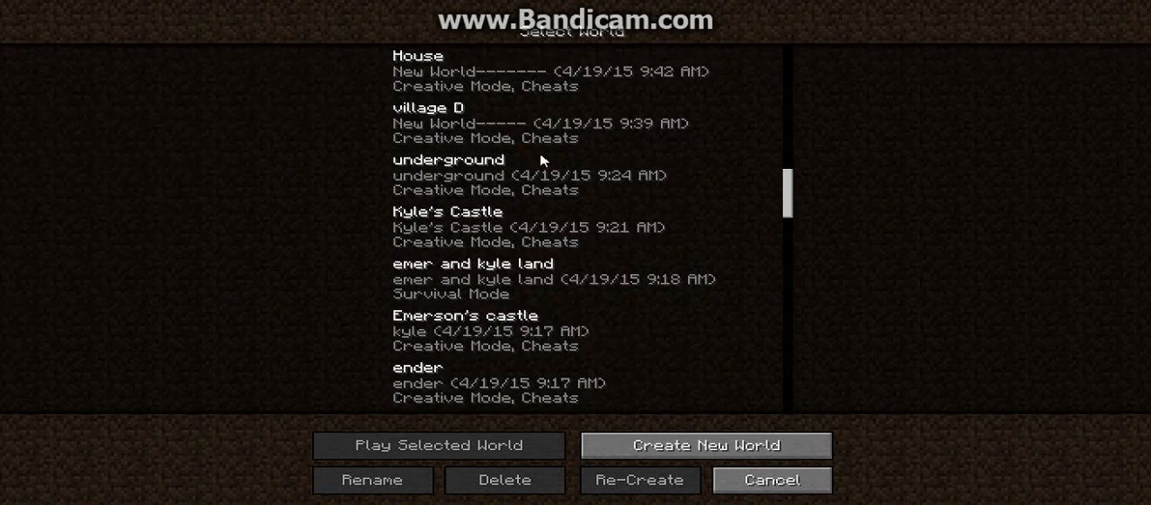
scroll(down, 3)
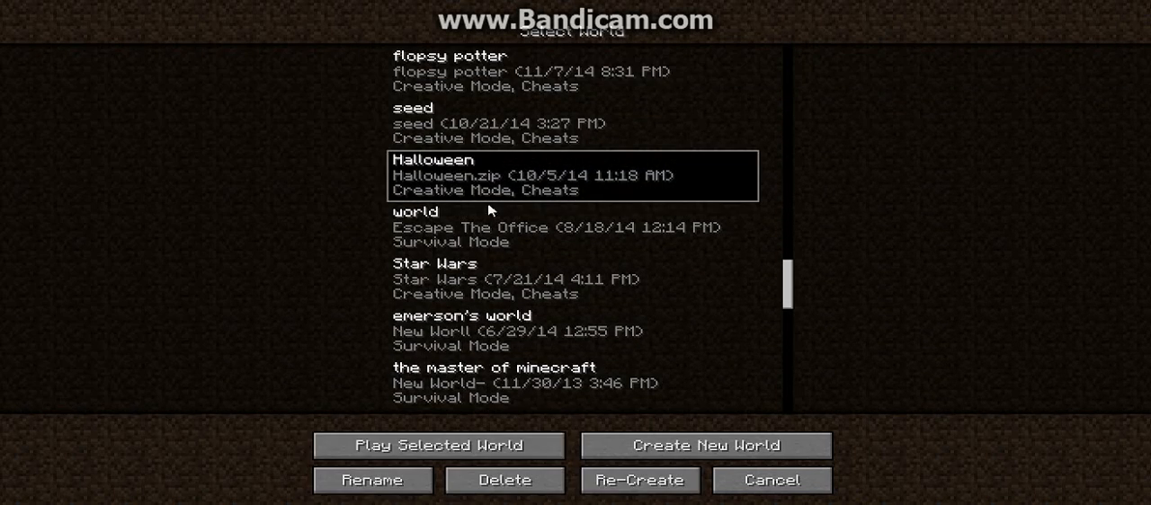
mouse_move(477, 162)
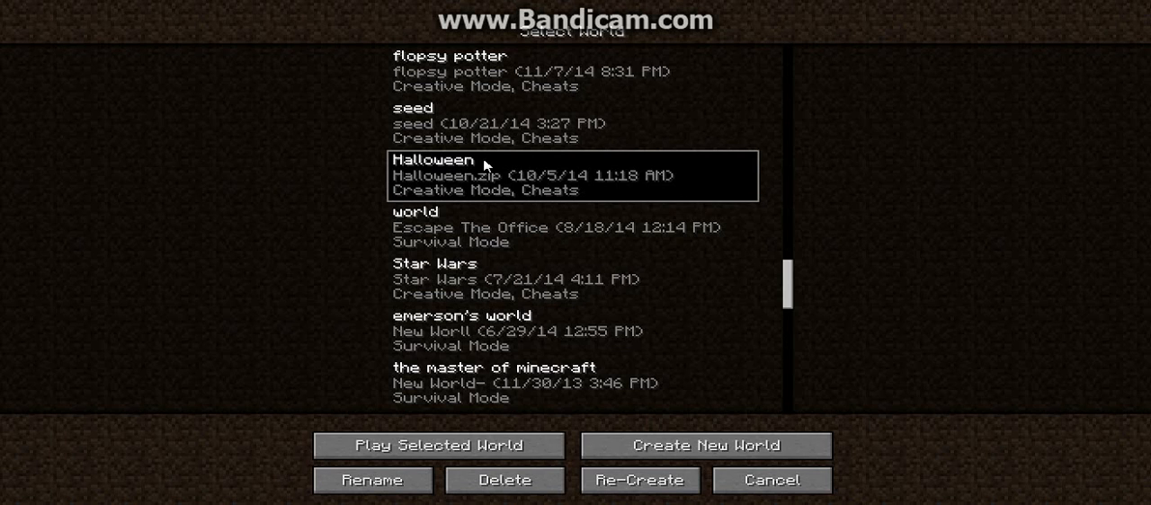
mouse_move(410, 102)
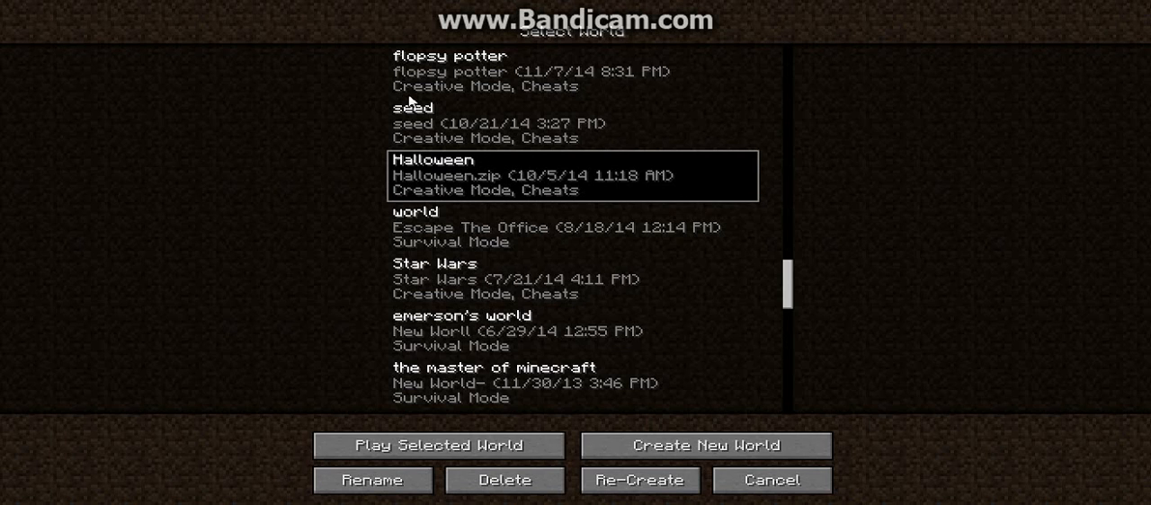
mouse_move(505, 72)
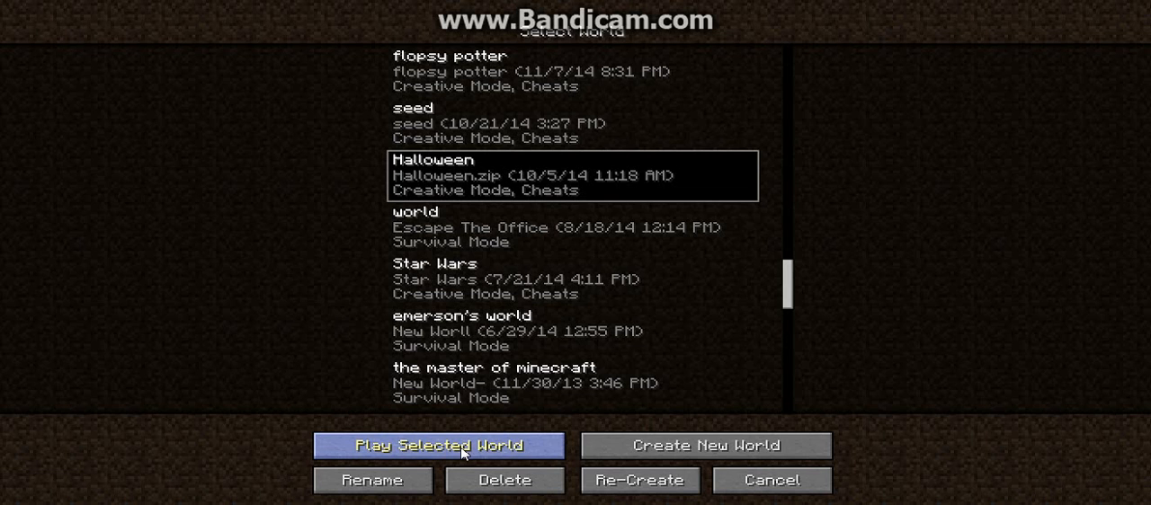
Step: Load the Halloween world into its dark starting room, glance at Video Settings, then resume play
click(436, 445)
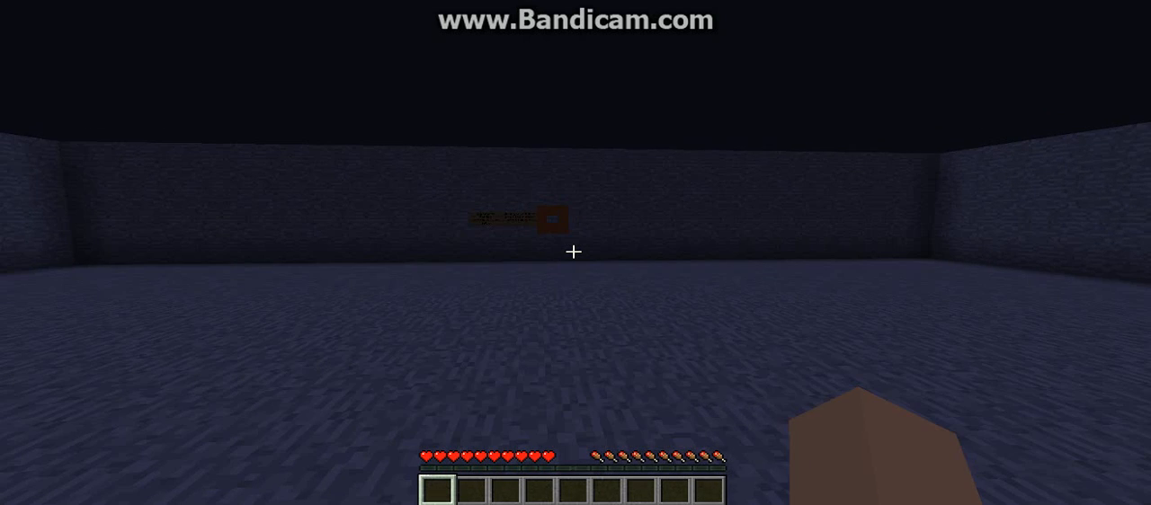
key(Escape)
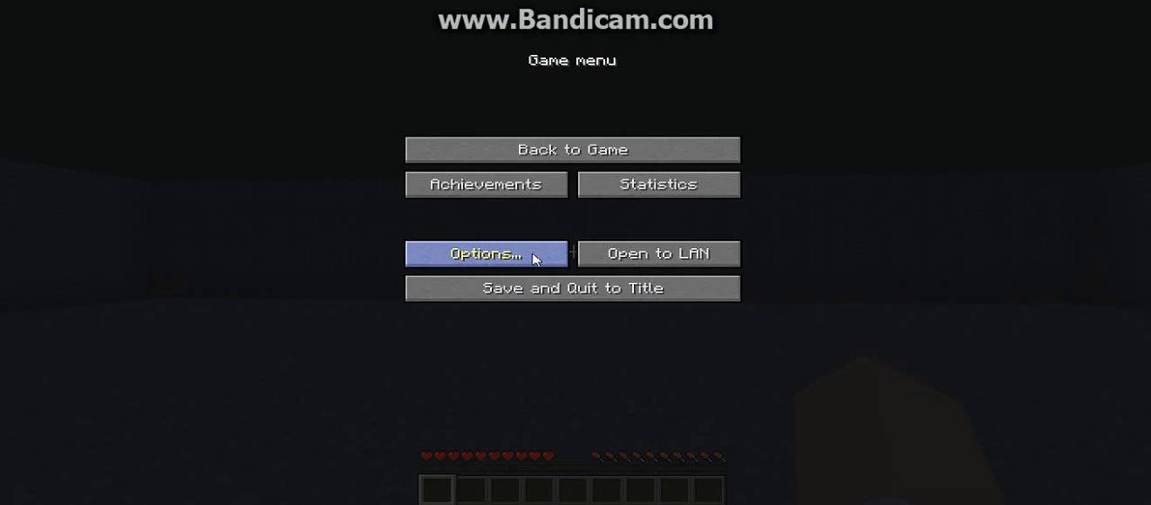
click(484, 253)
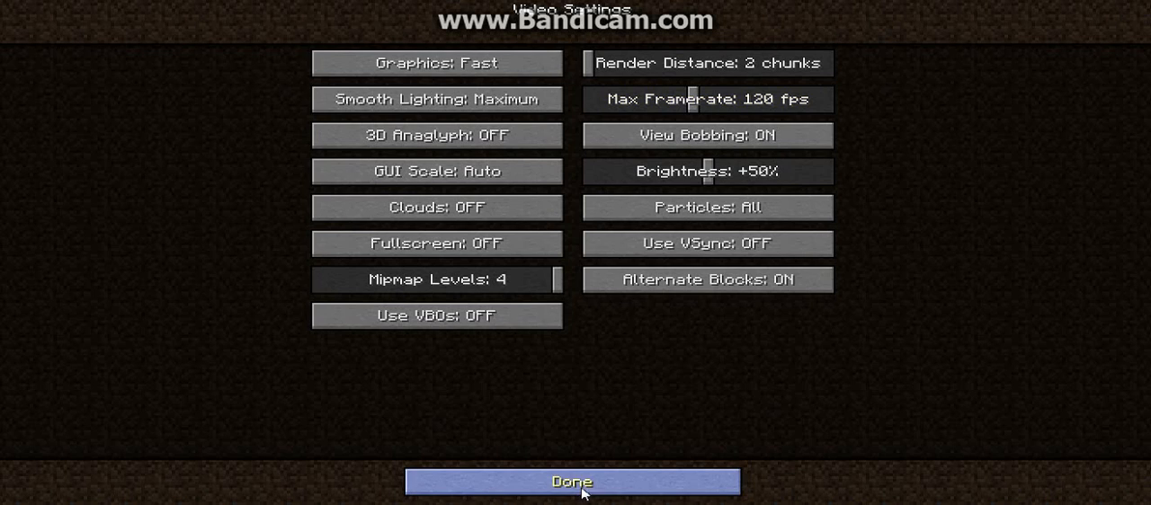
click(572, 482)
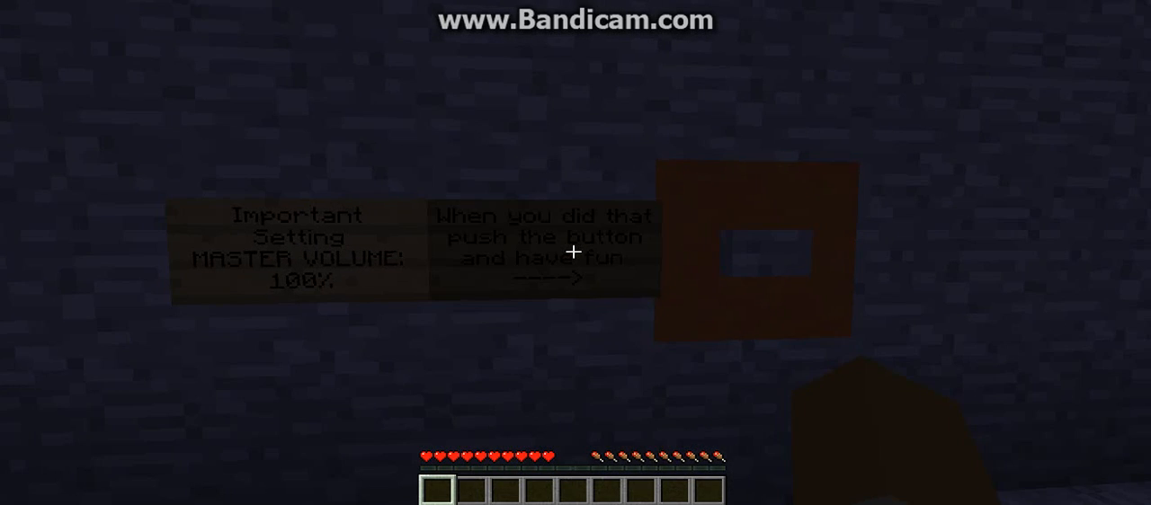
mouse_move(575, 252)
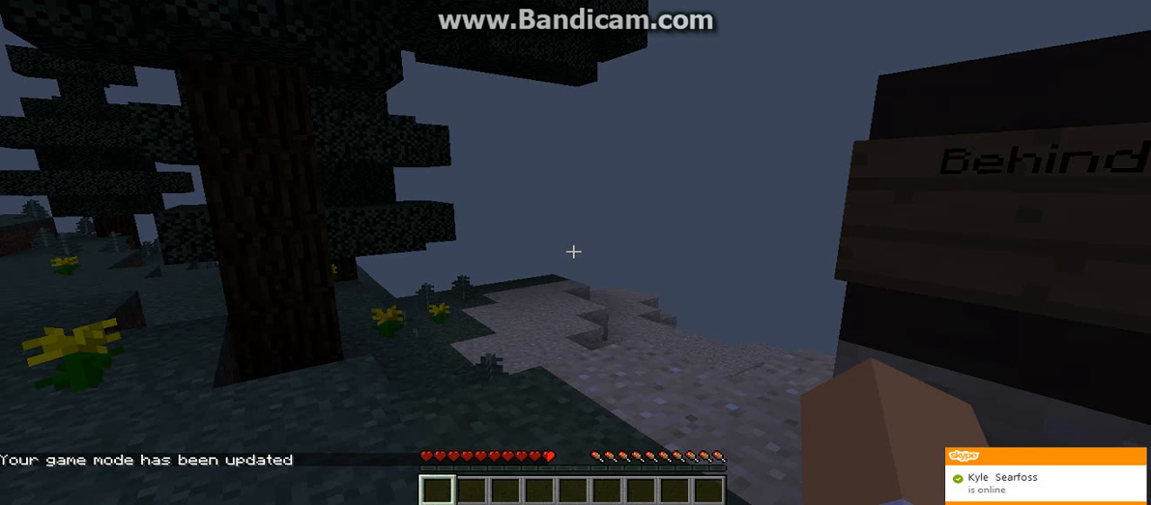
mouse_move(573, 251)
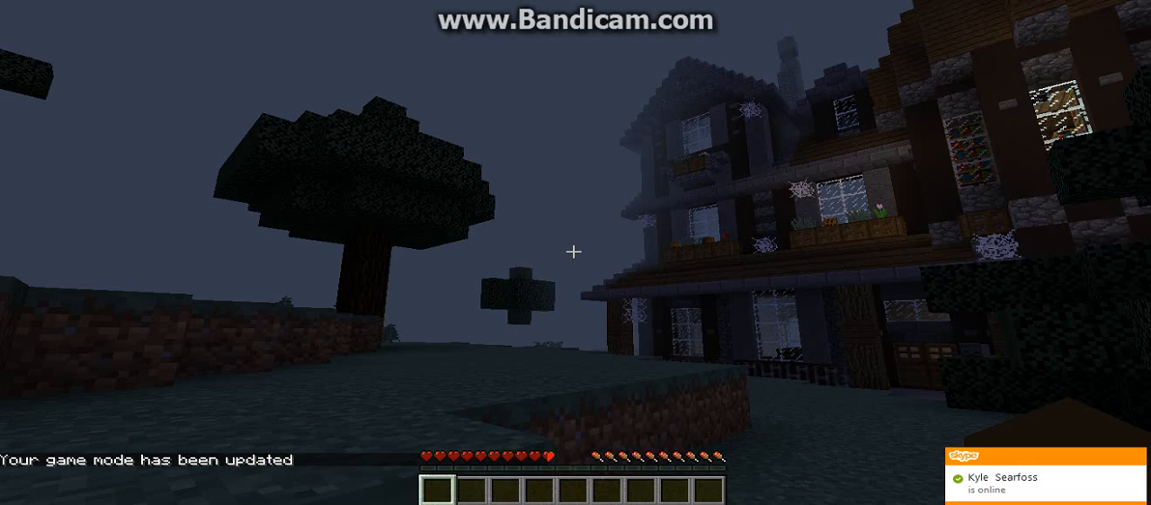
mouse_move(576, 253)
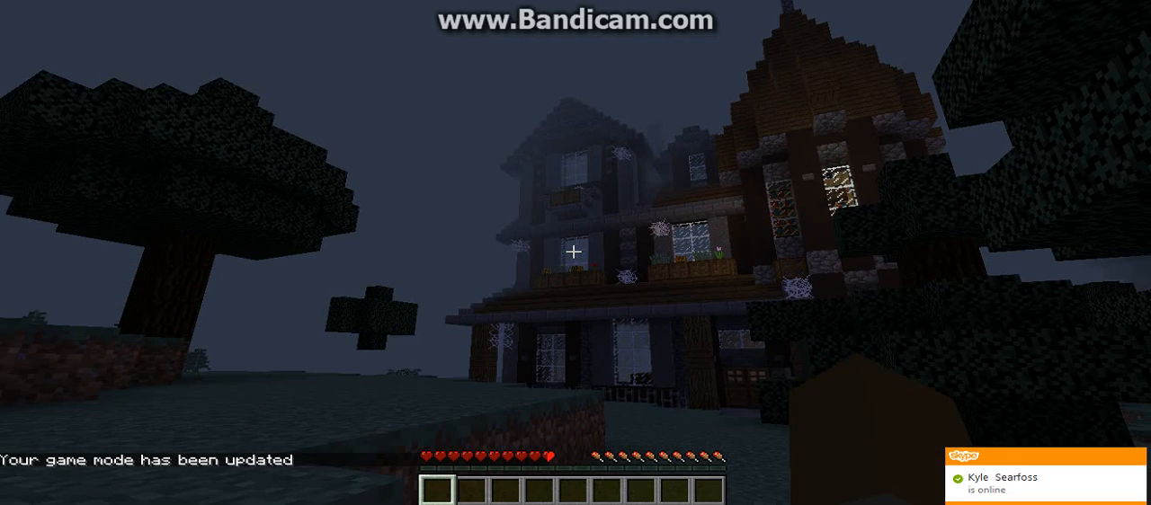